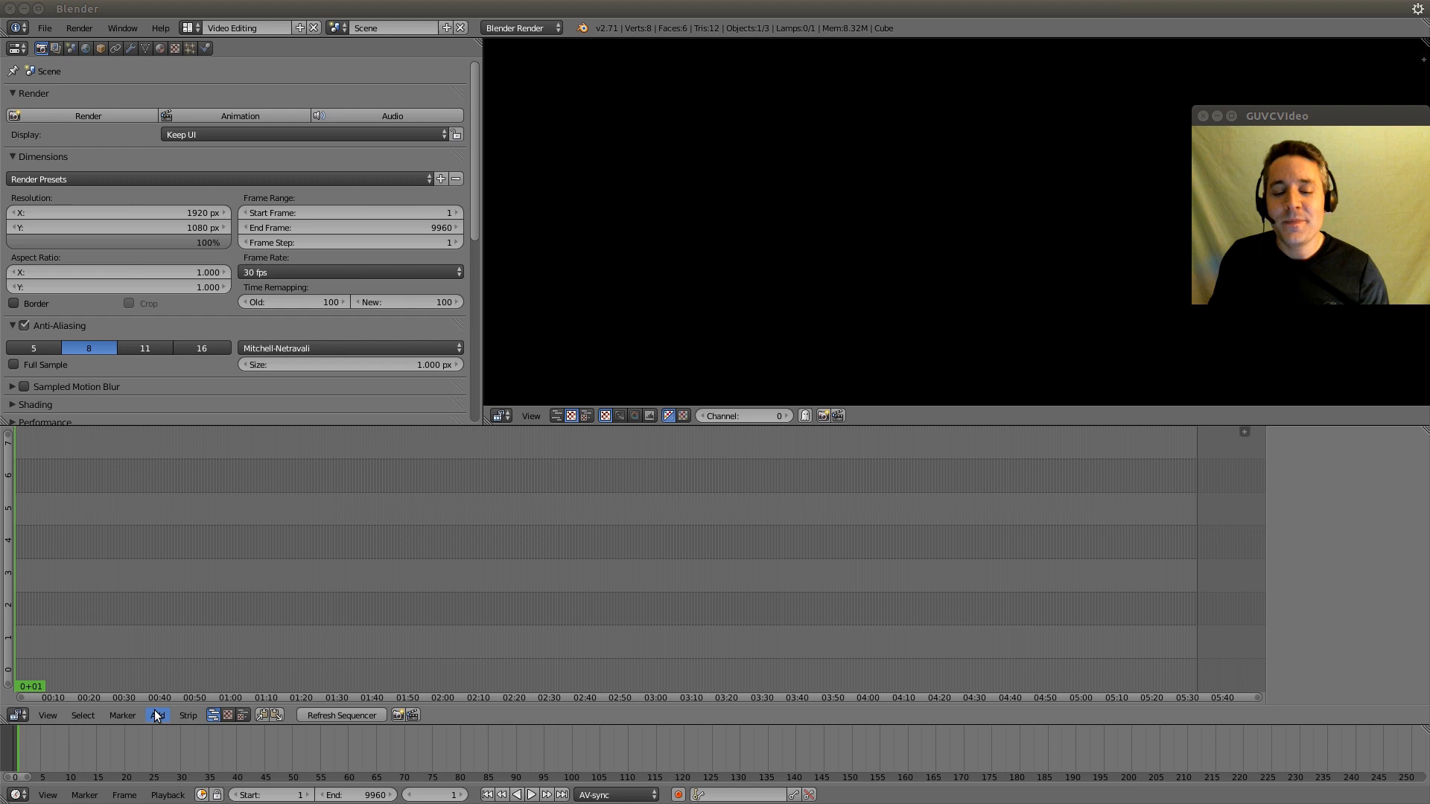
# Add big_buck_bunny_720p_h264.mov and Tears_of_Steel.mp4 from the Desktop as movie strips
pyautogui.click(156, 715)
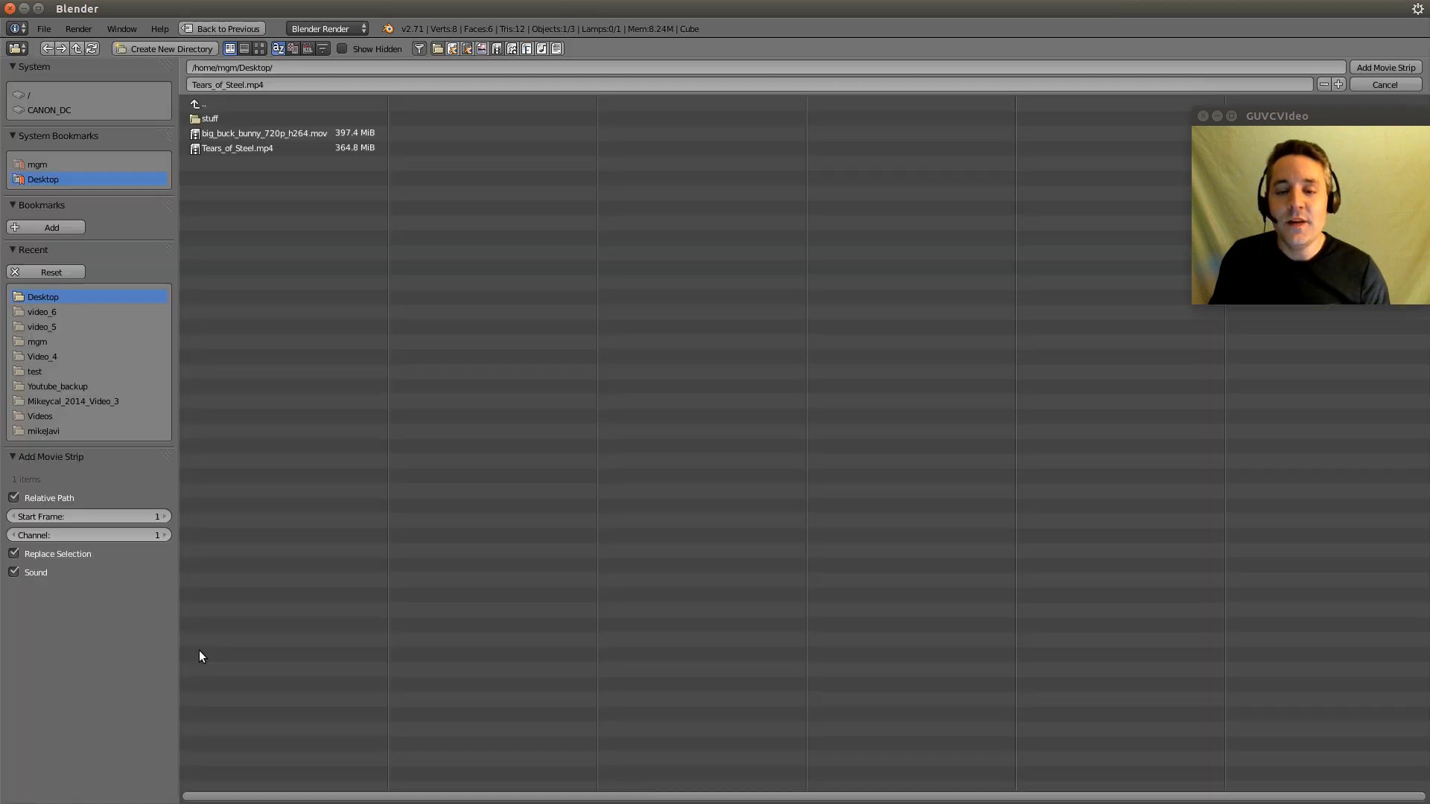
pyautogui.moveTo(262, 133)
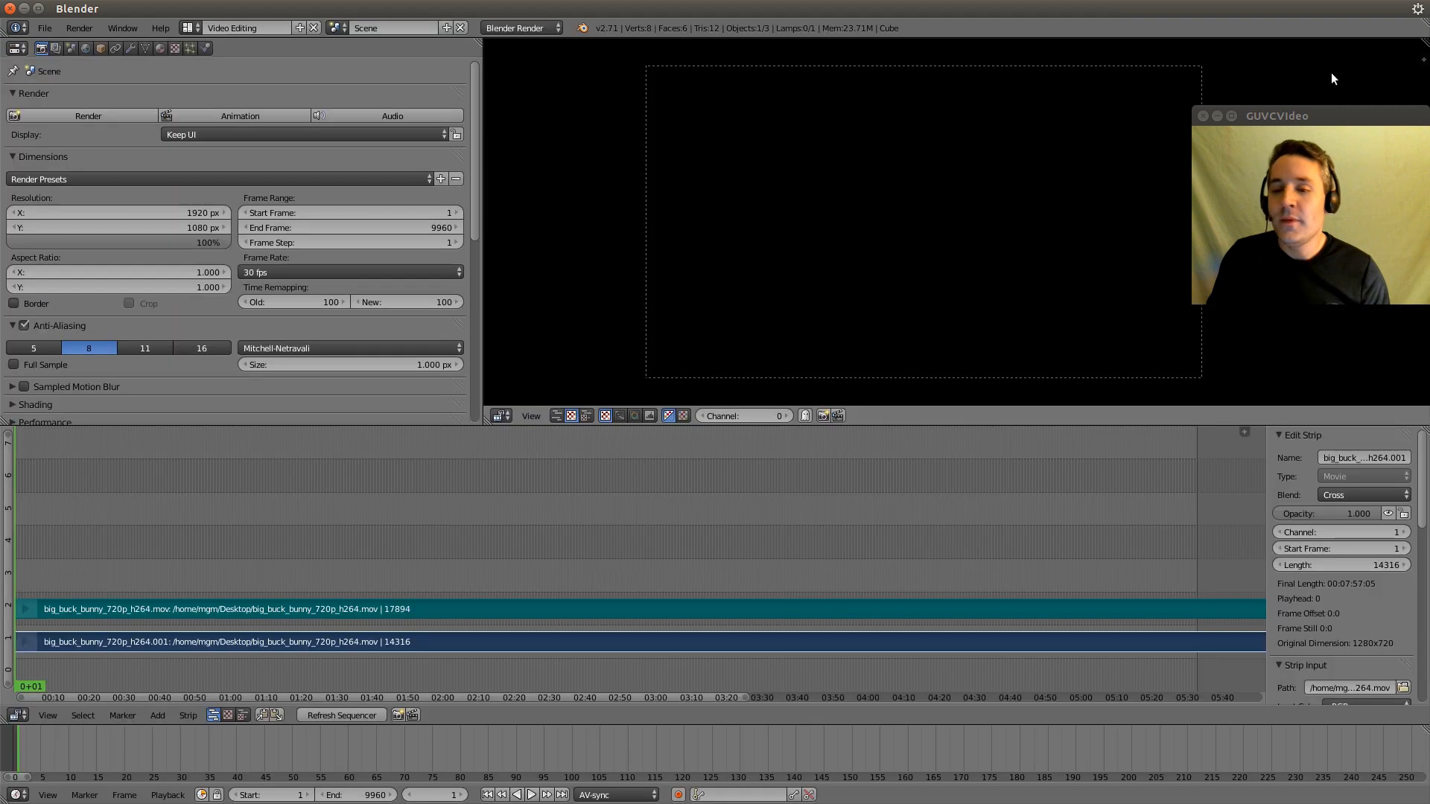
pyautogui.click(156, 715)
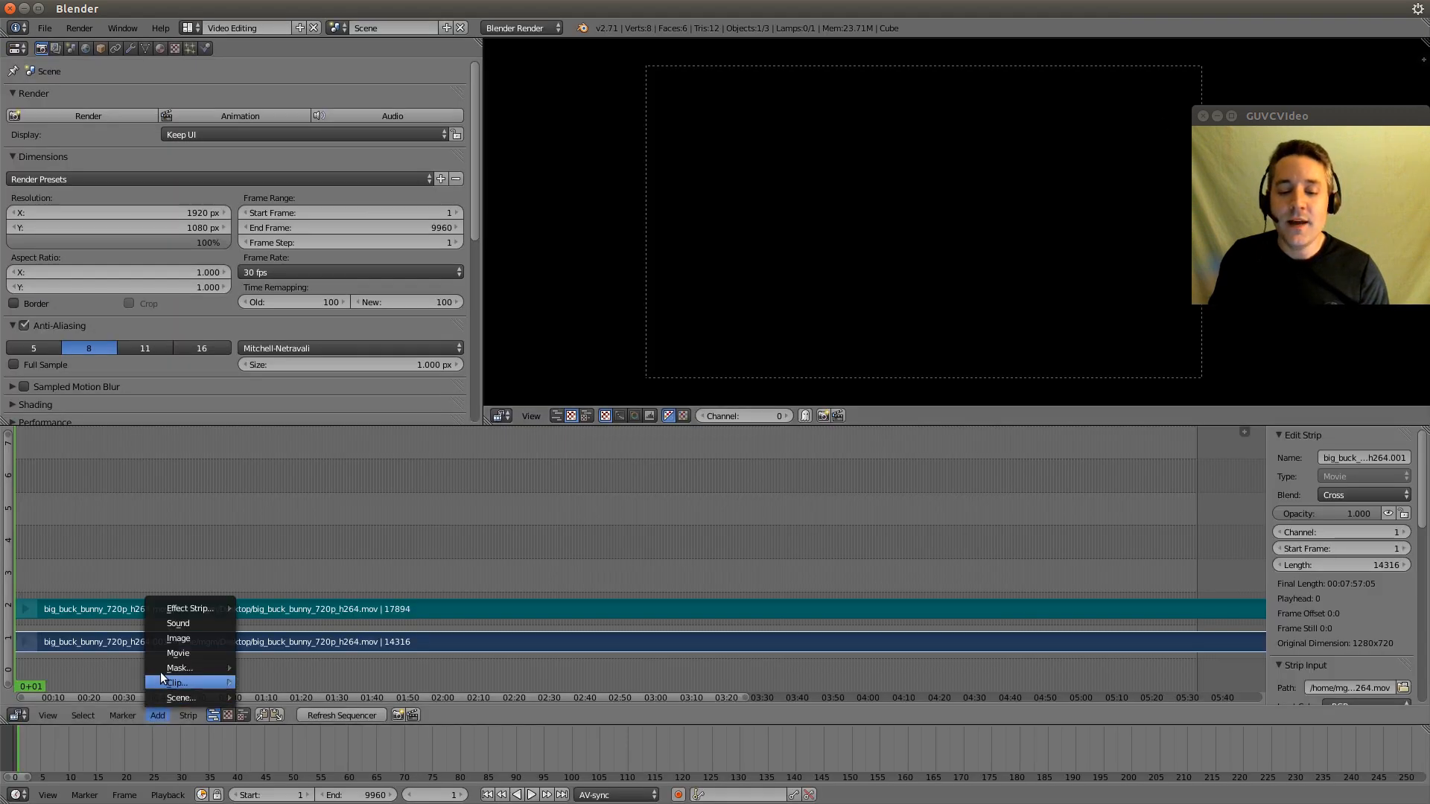
pyautogui.click(178, 653)
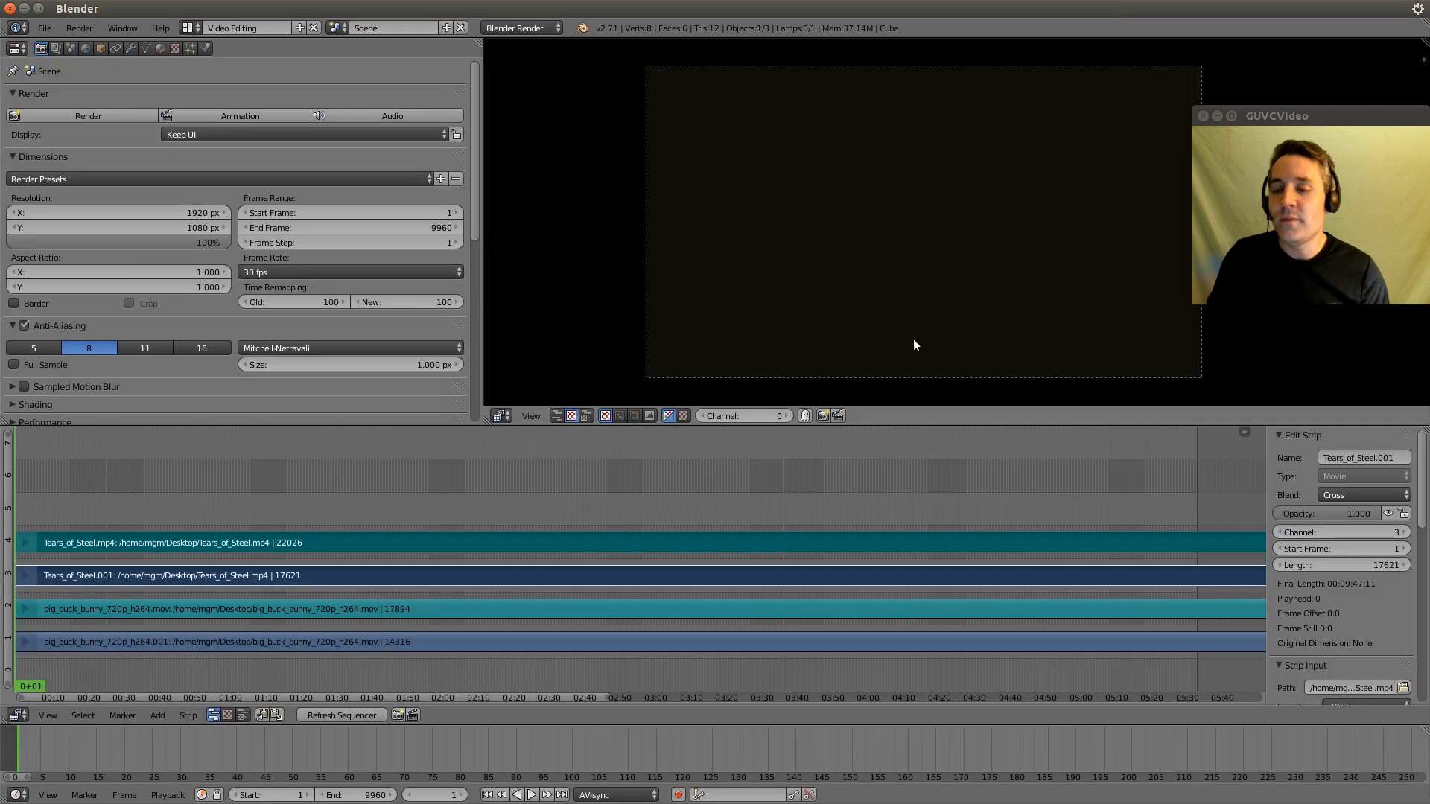
pyautogui.moveTo(365, 467)
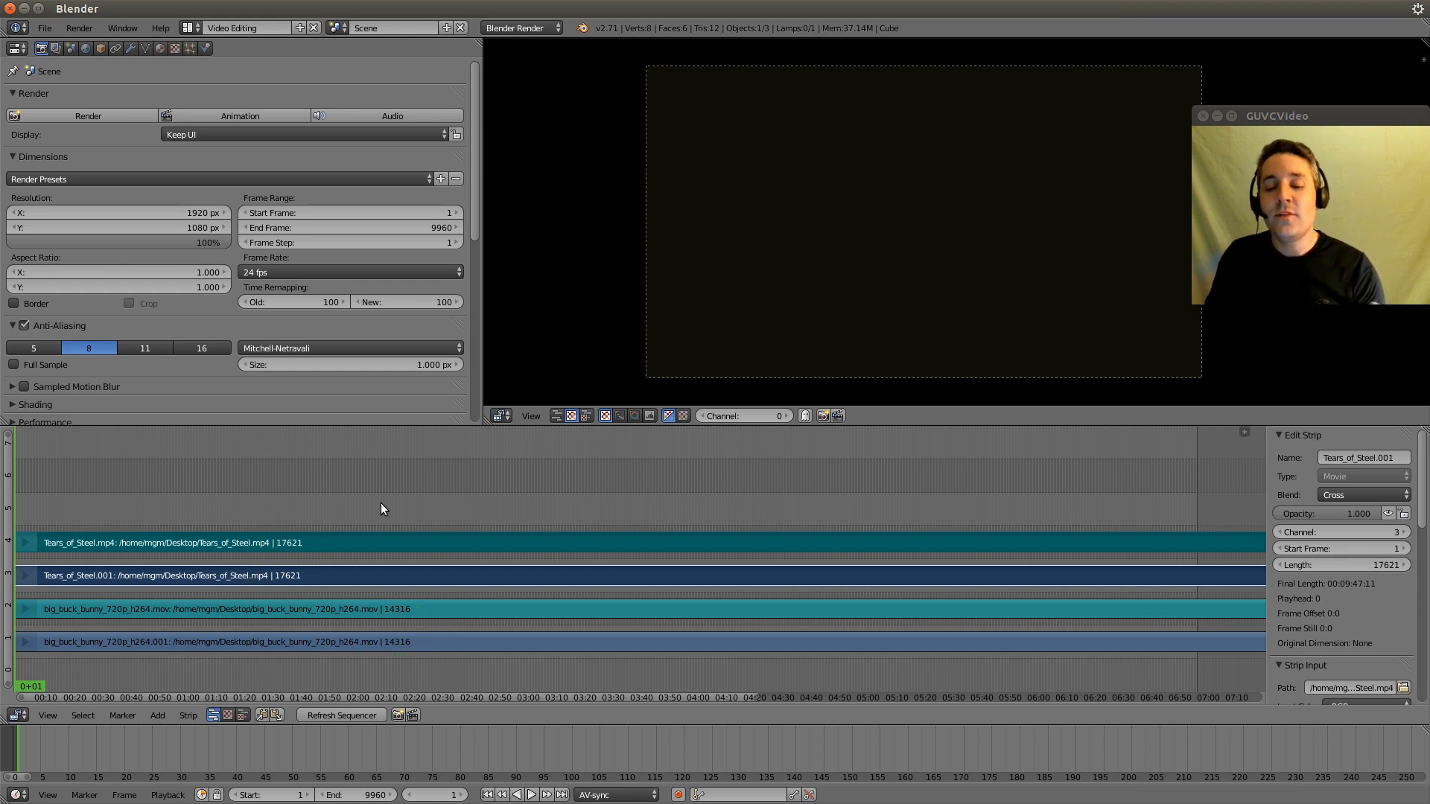
pyautogui.moveTo(481, 581)
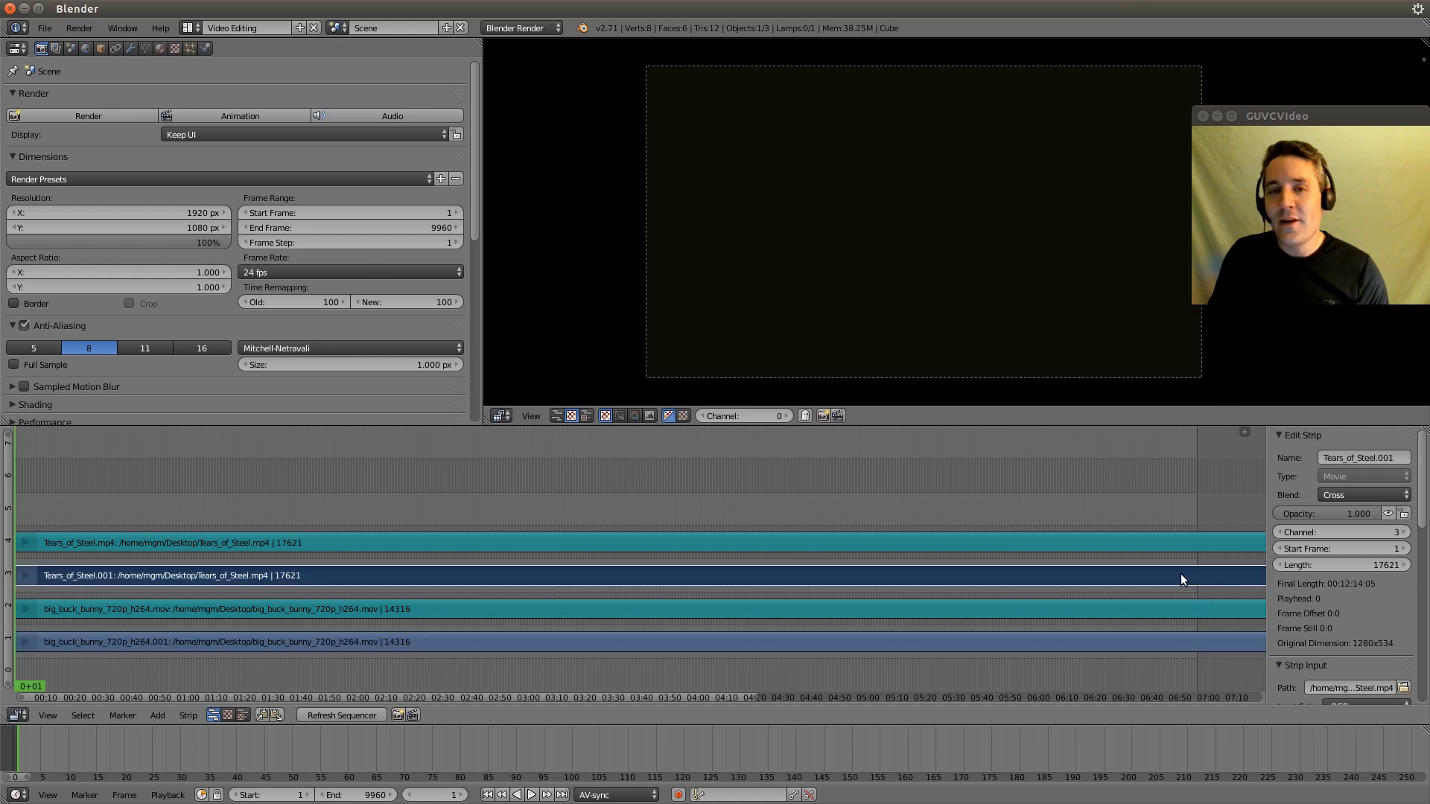
pyautogui.moveTo(812, 597)
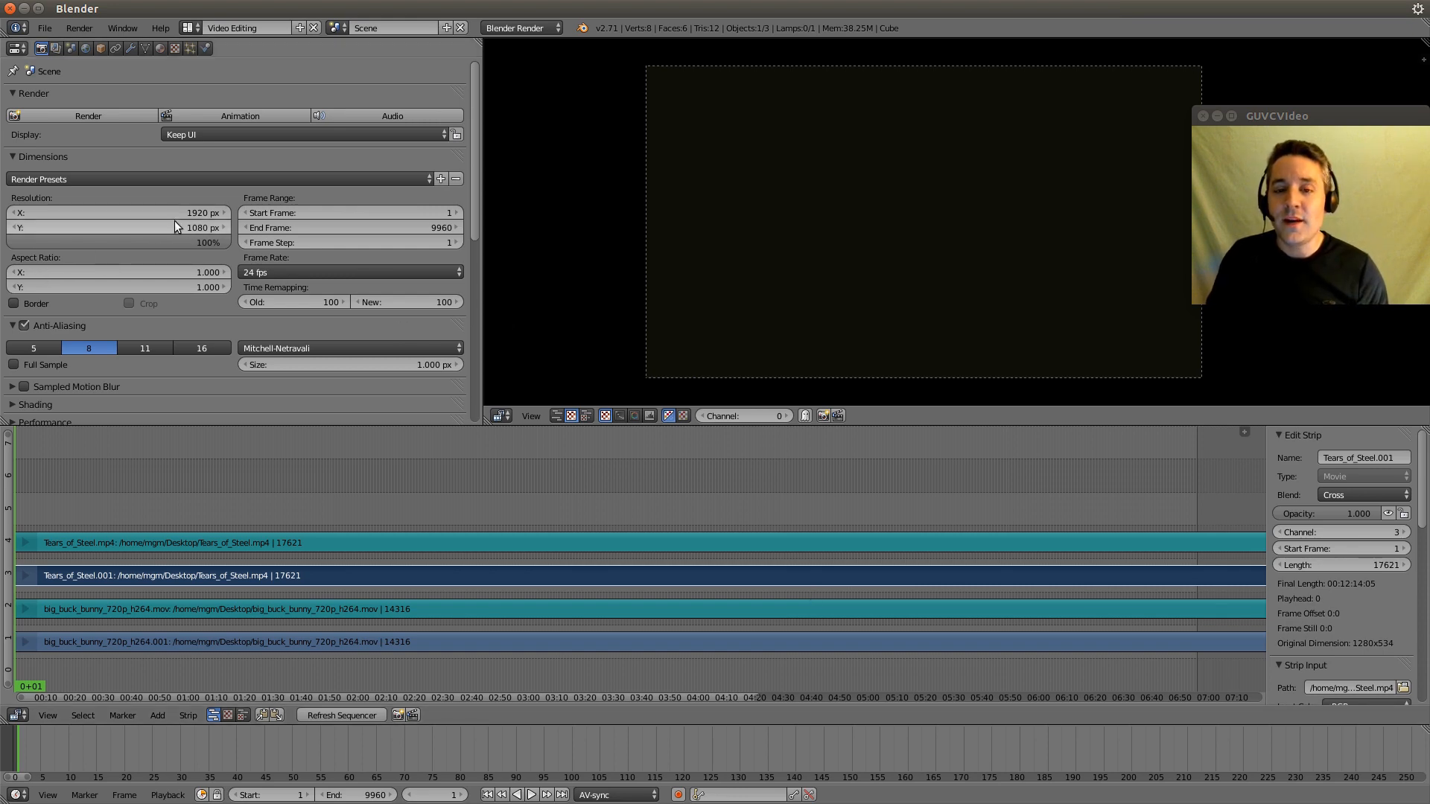
pyautogui.moveTo(356, 582)
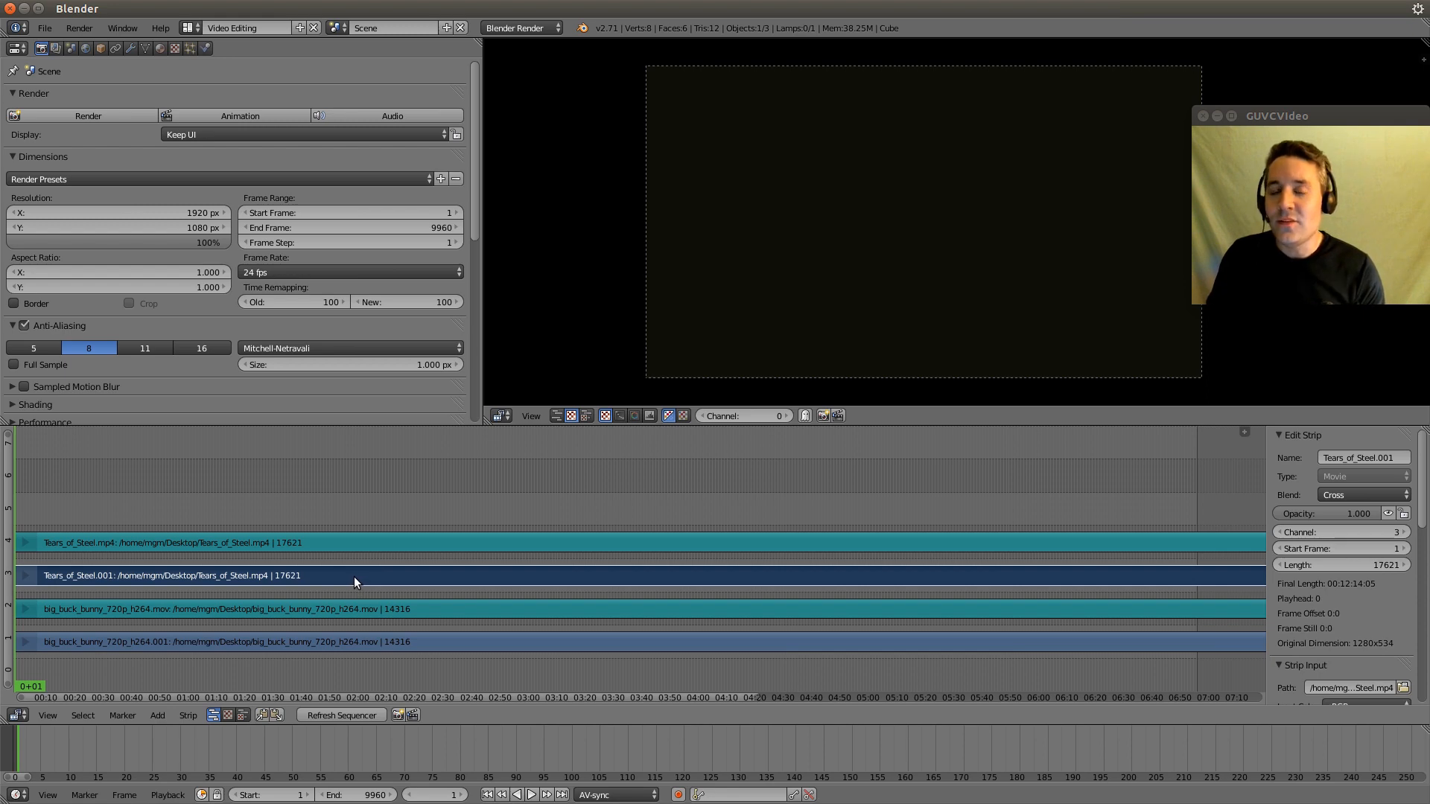
pyautogui.moveTo(357, 599)
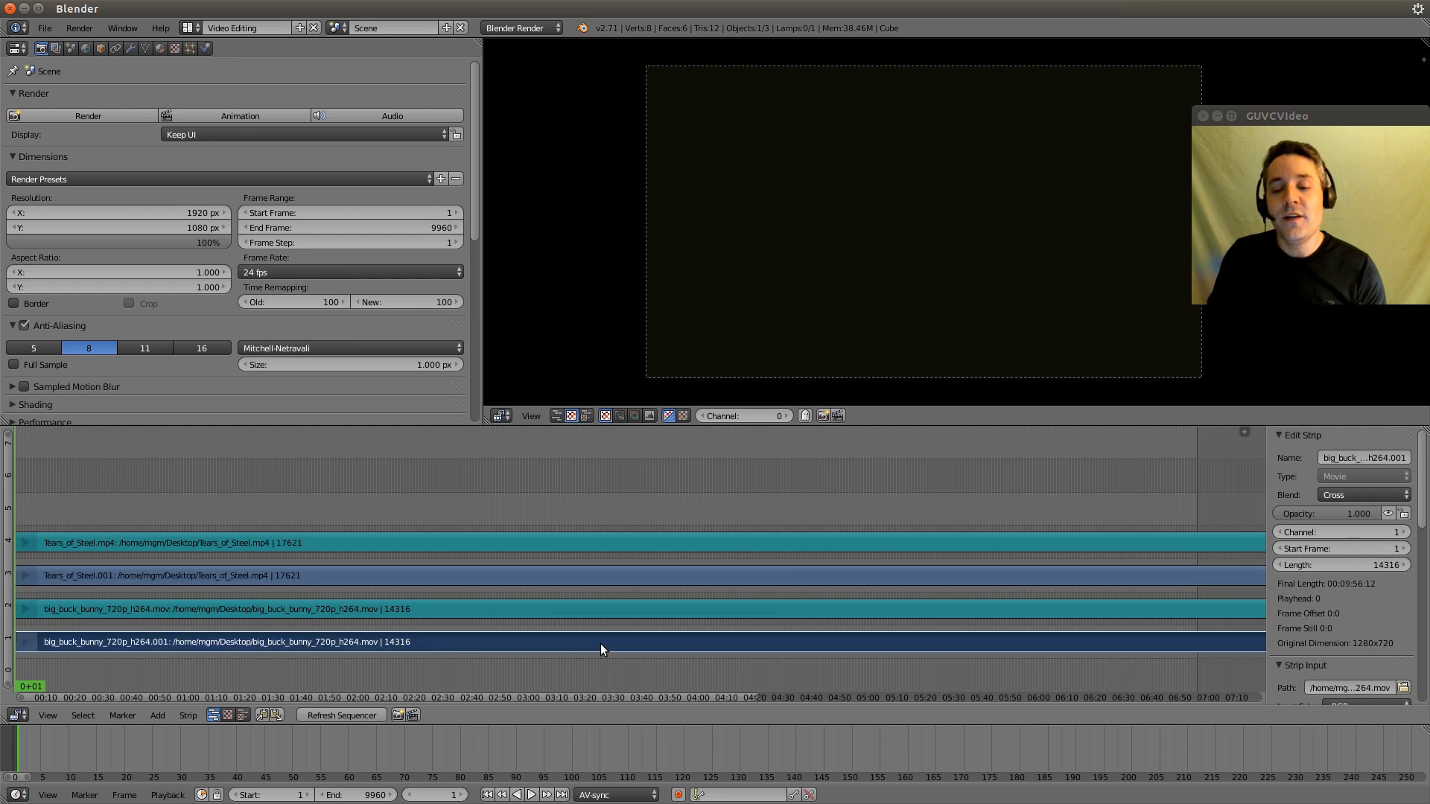
pyautogui.moveTo(408, 576)
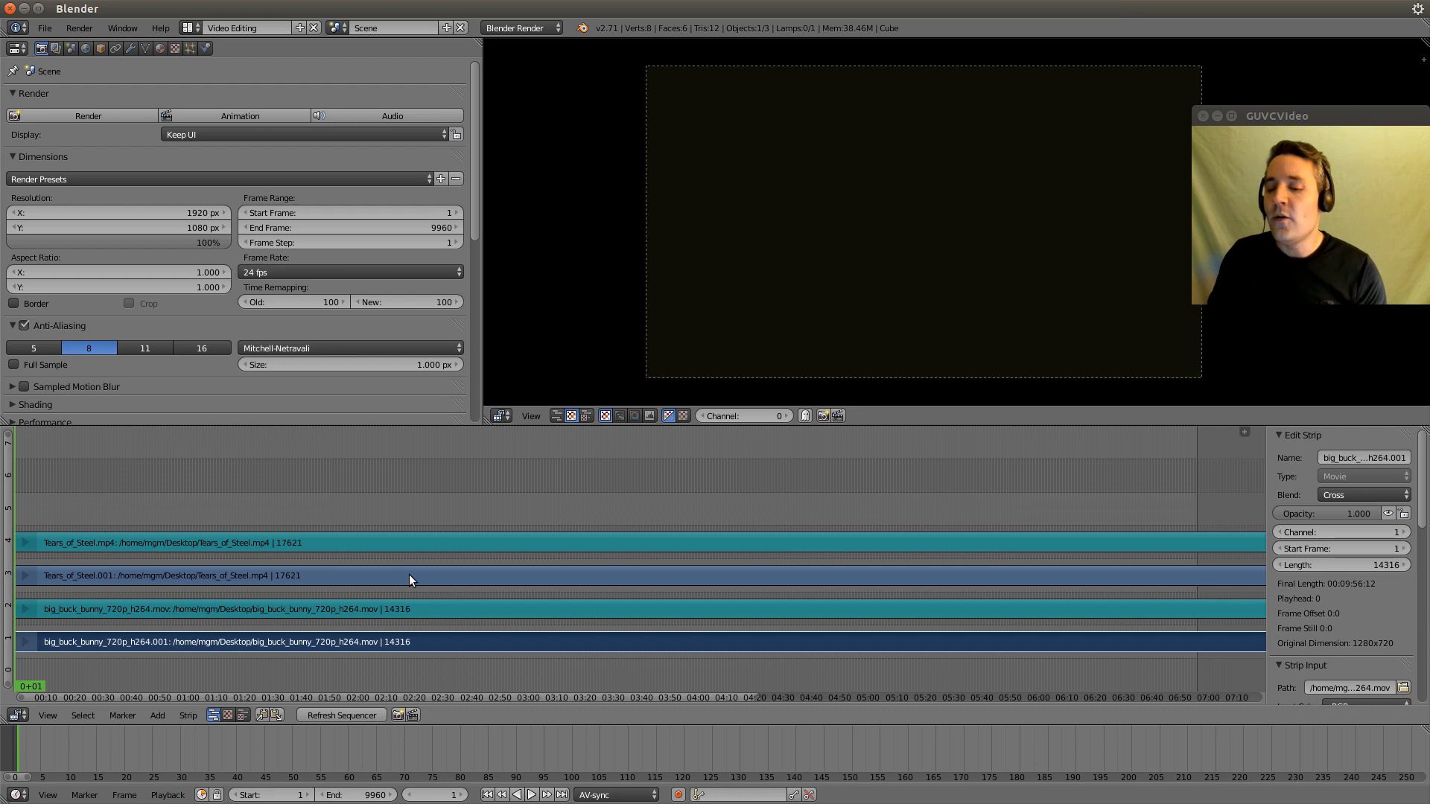
pyautogui.moveTo(1205, 640)
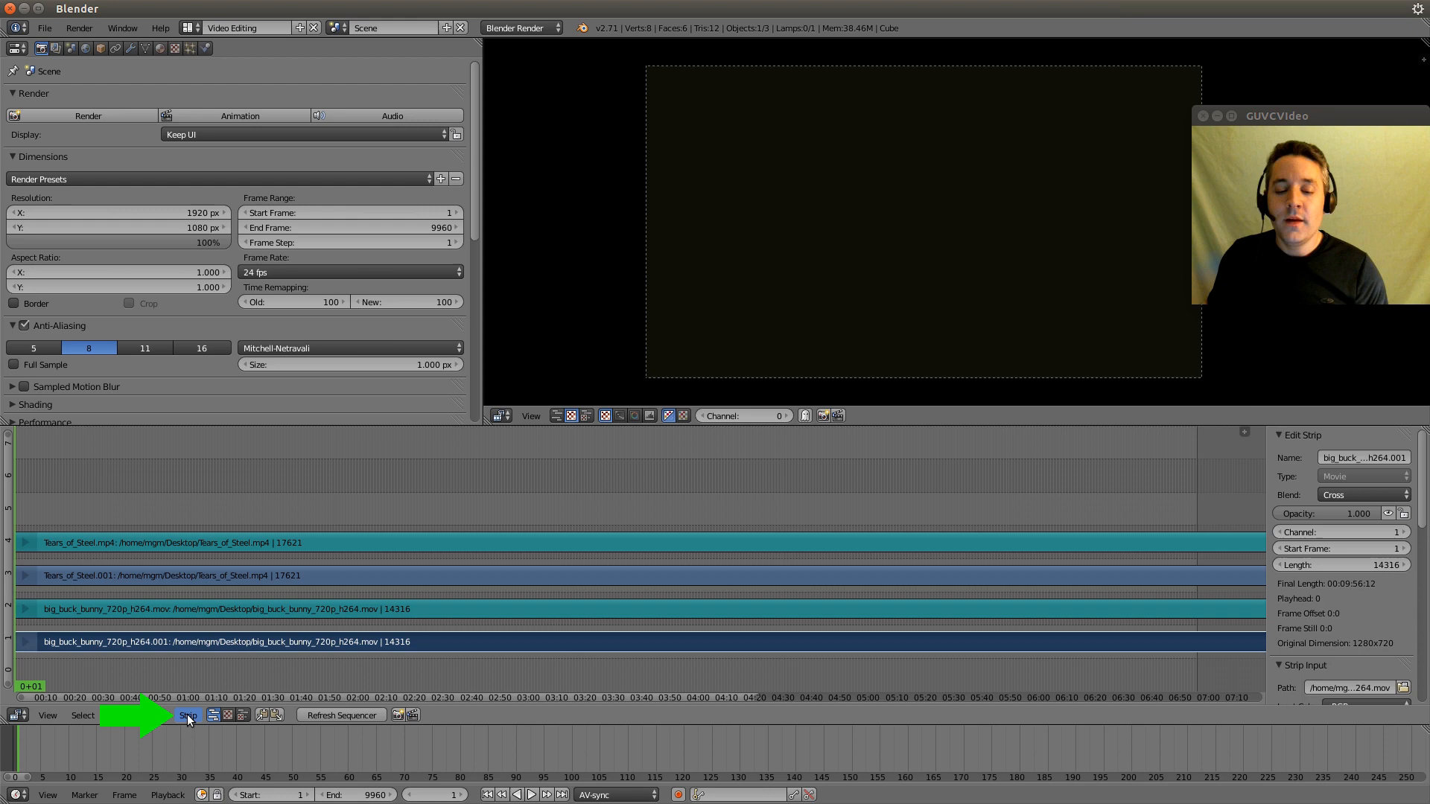
# Set the render size to 1280x720 from the selected Big Buck Bunny strip
pyautogui.click(188, 715)
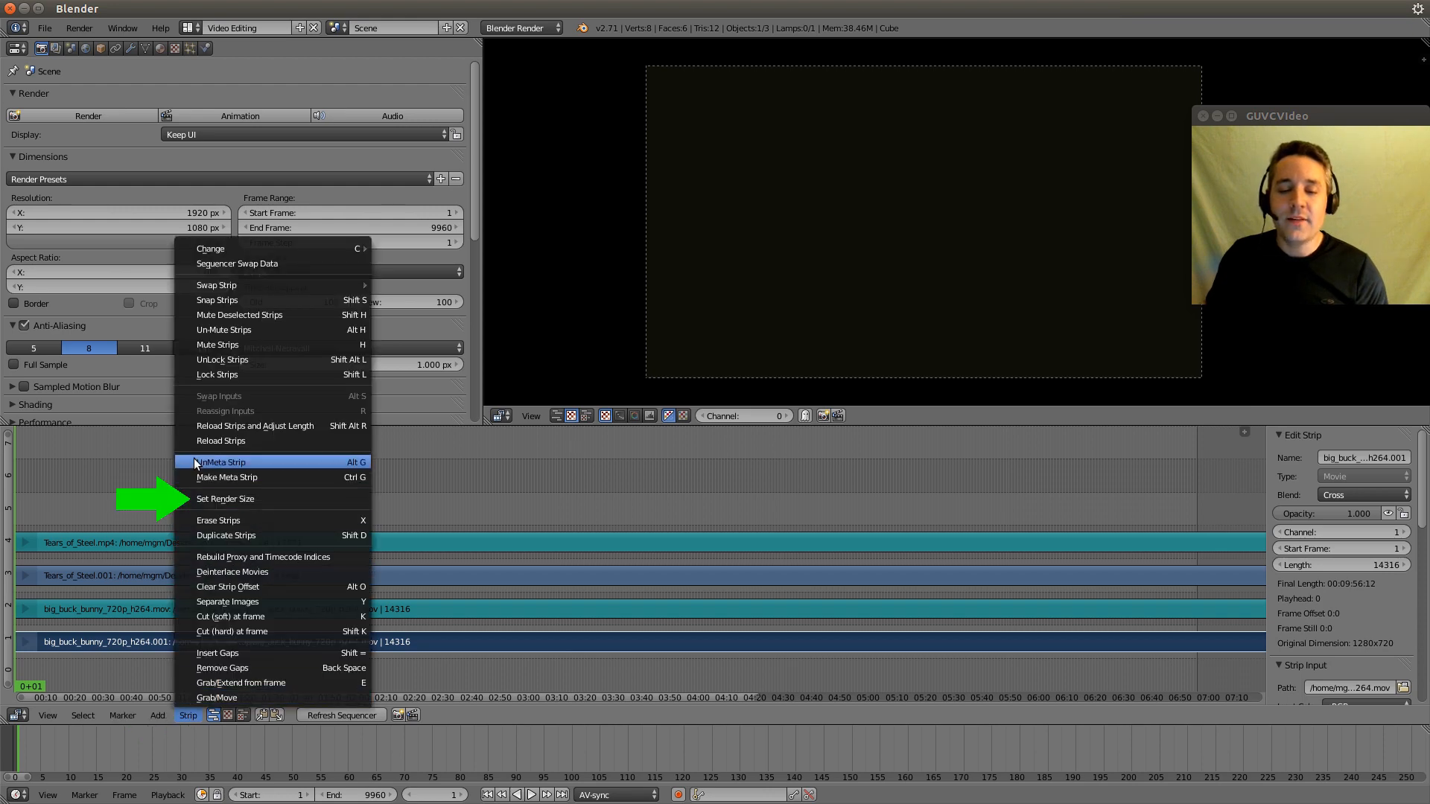
pyautogui.moveTo(225, 499)
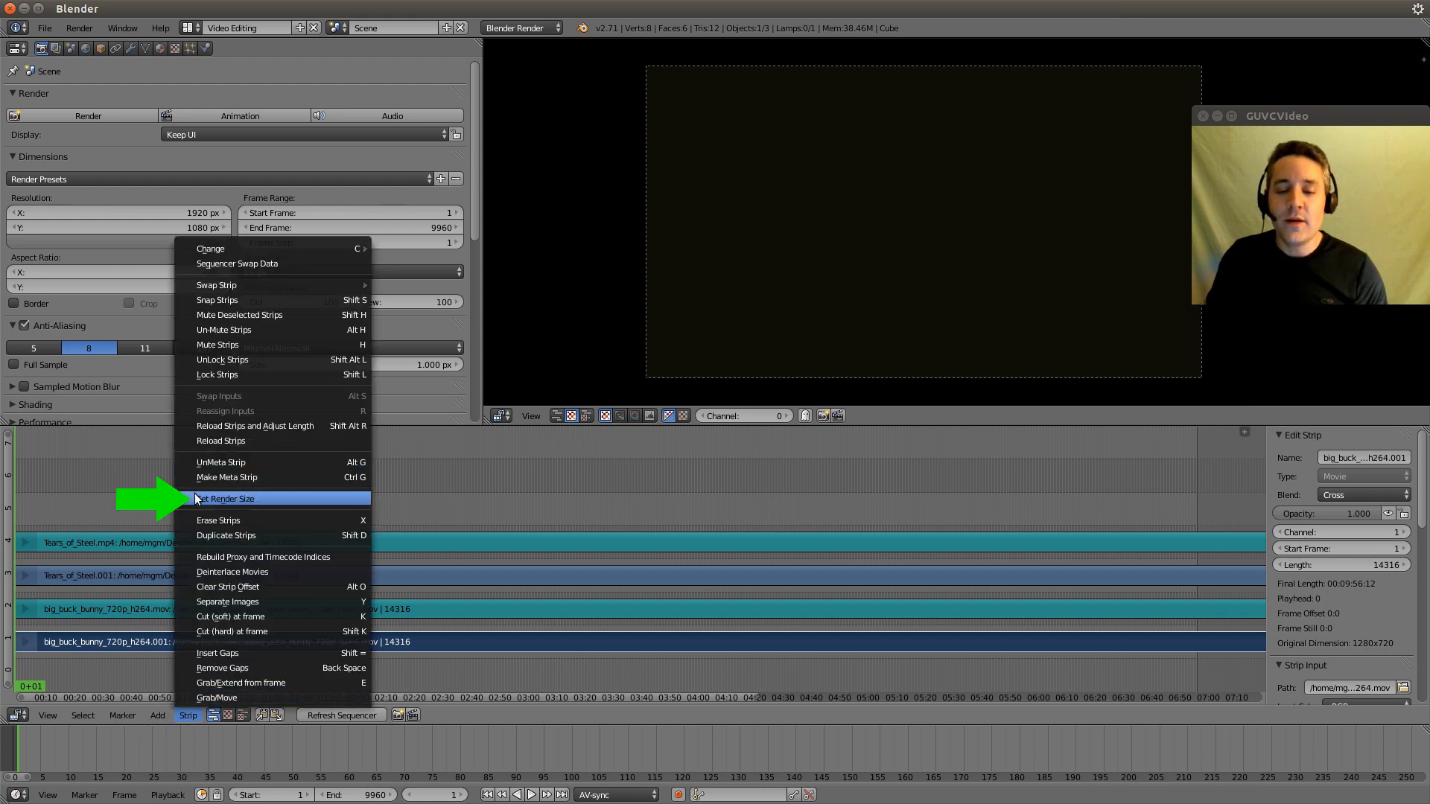
pyautogui.click(226, 497)
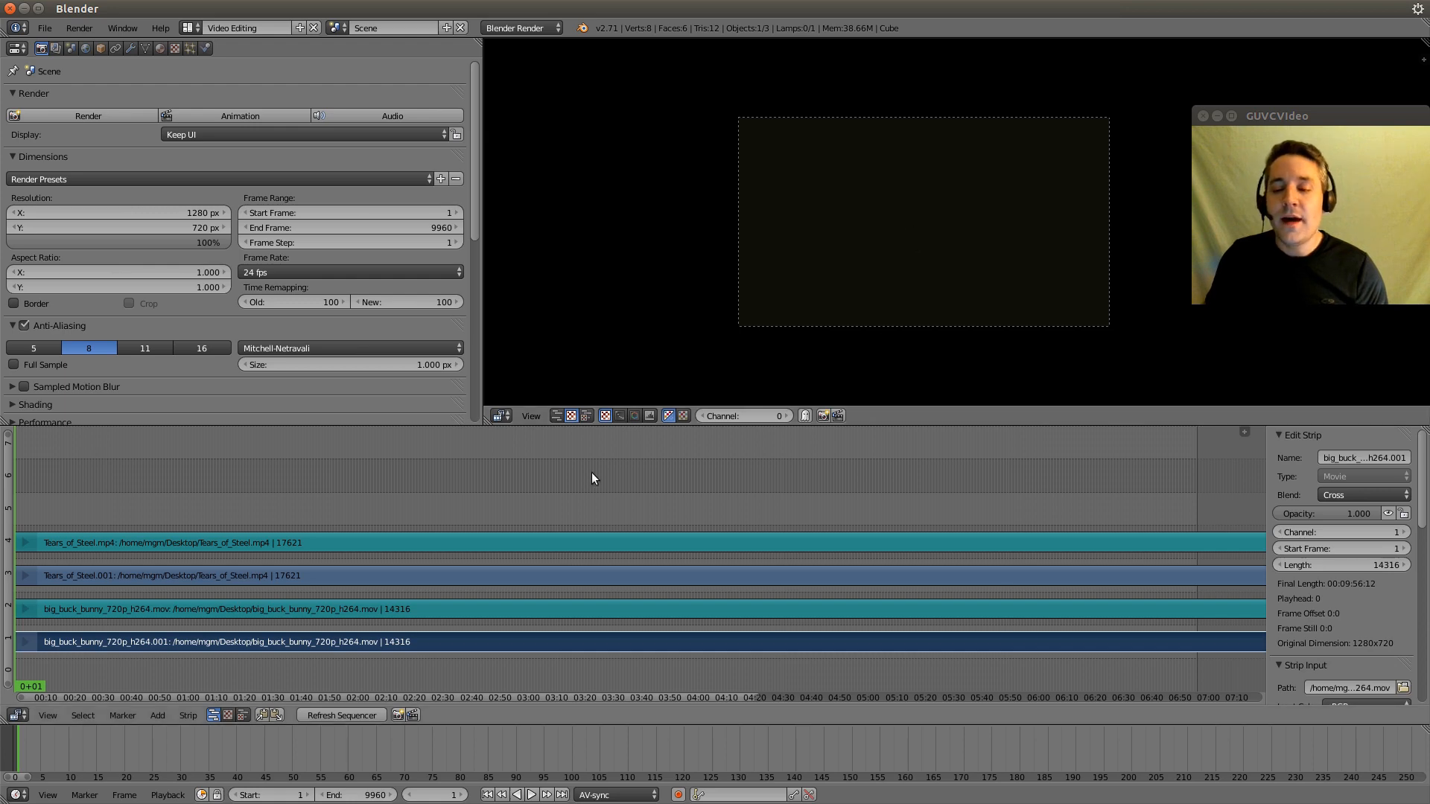
pyautogui.moveTo(926, 557)
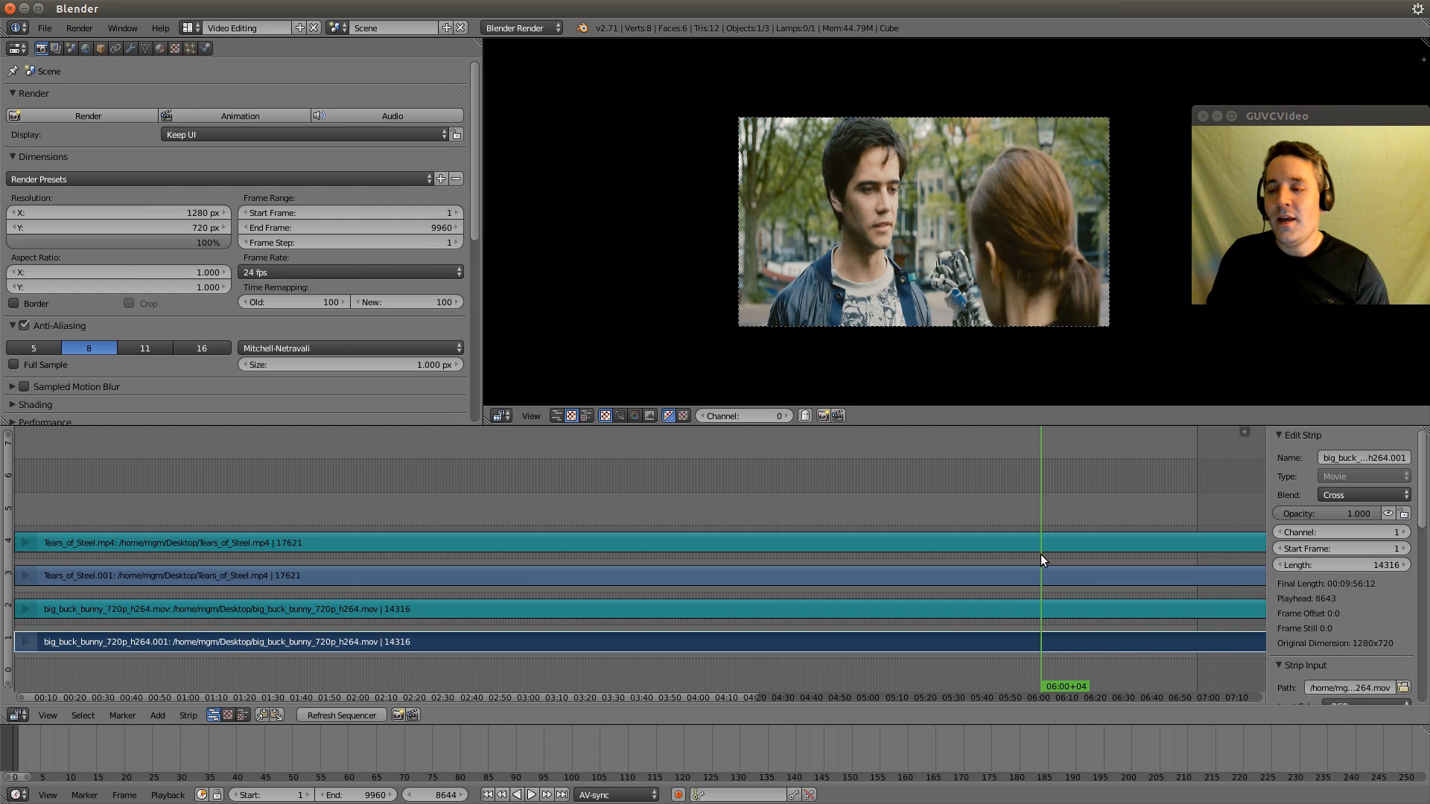
pyautogui.moveTo(958, 566)
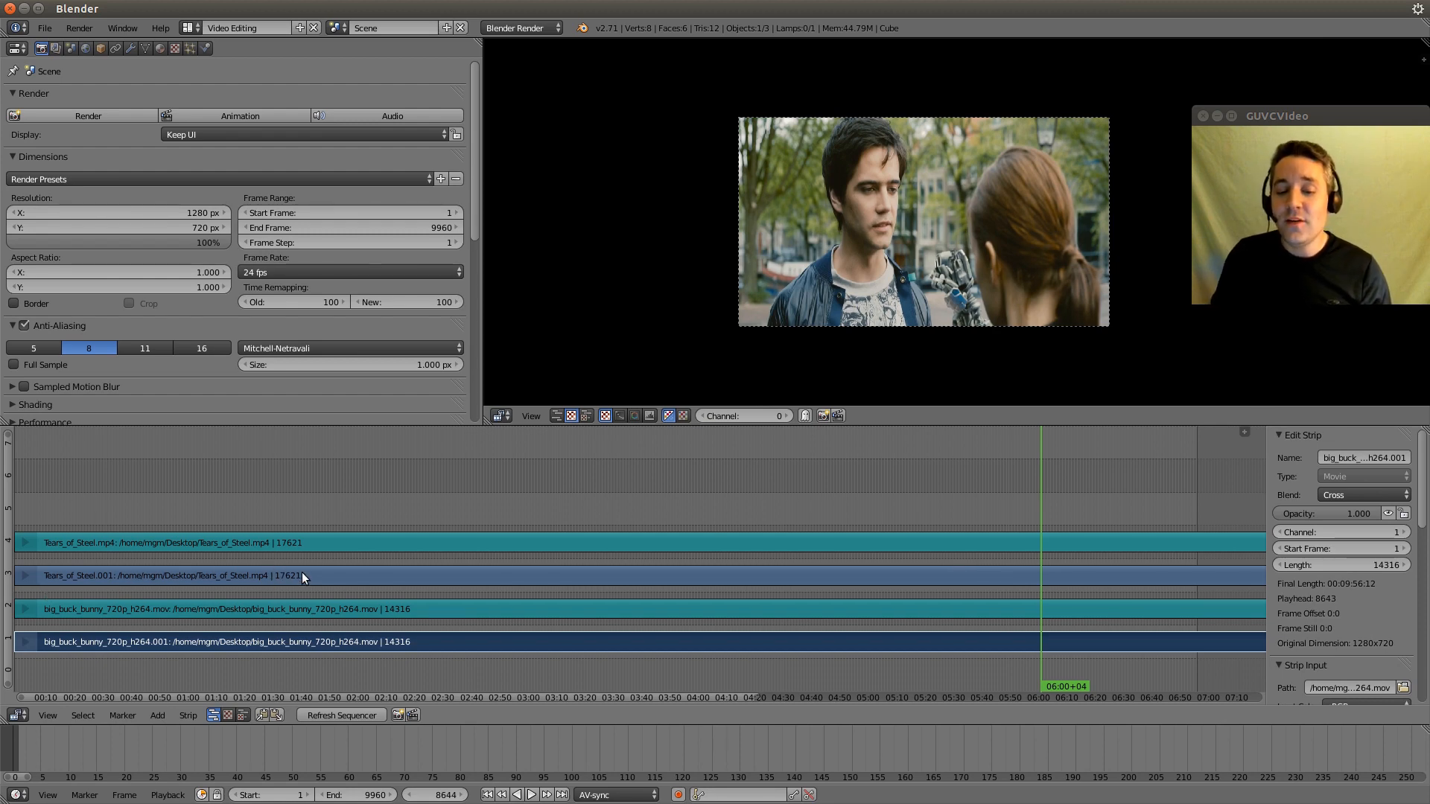
pyautogui.moveTo(300, 609)
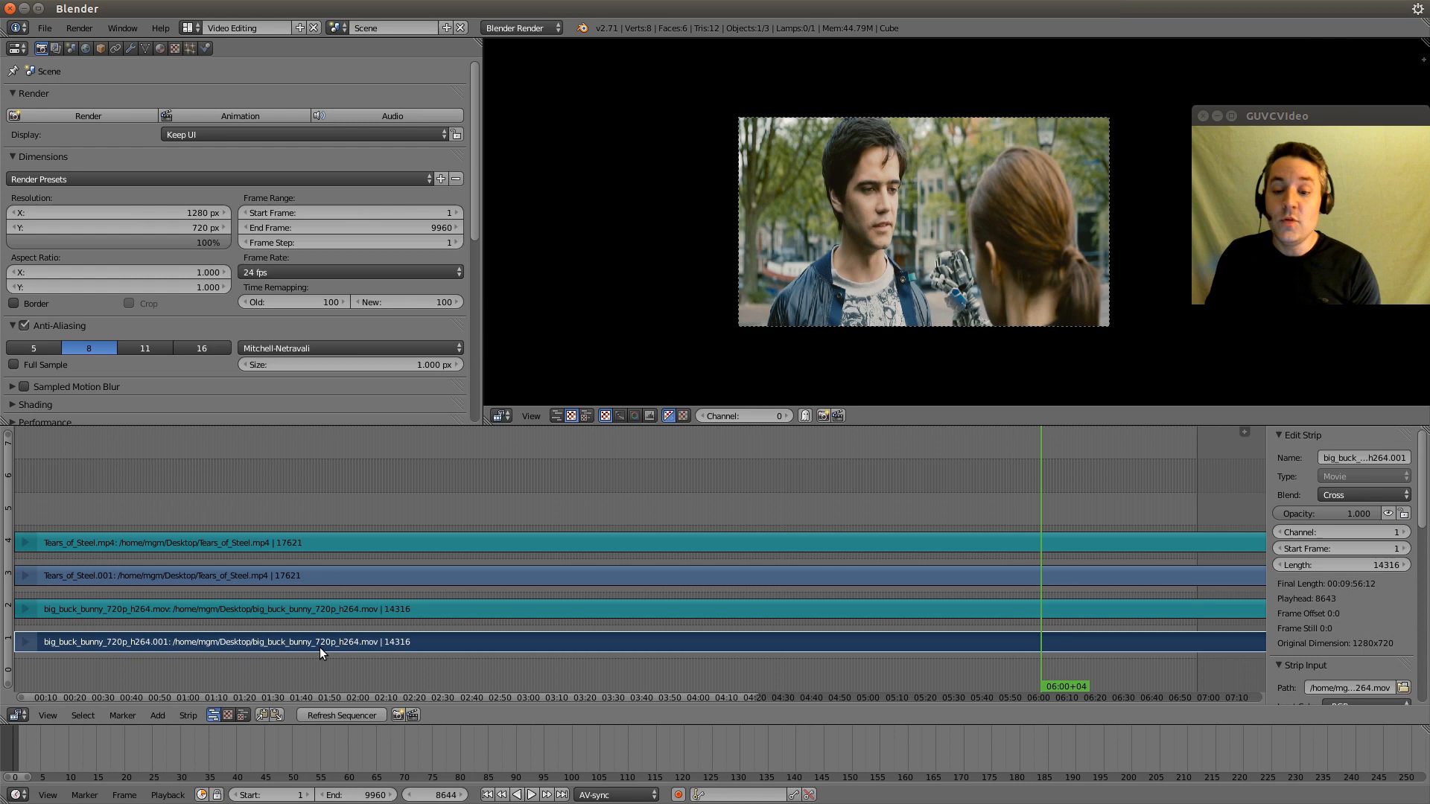
pyautogui.moveTo(597, 629)
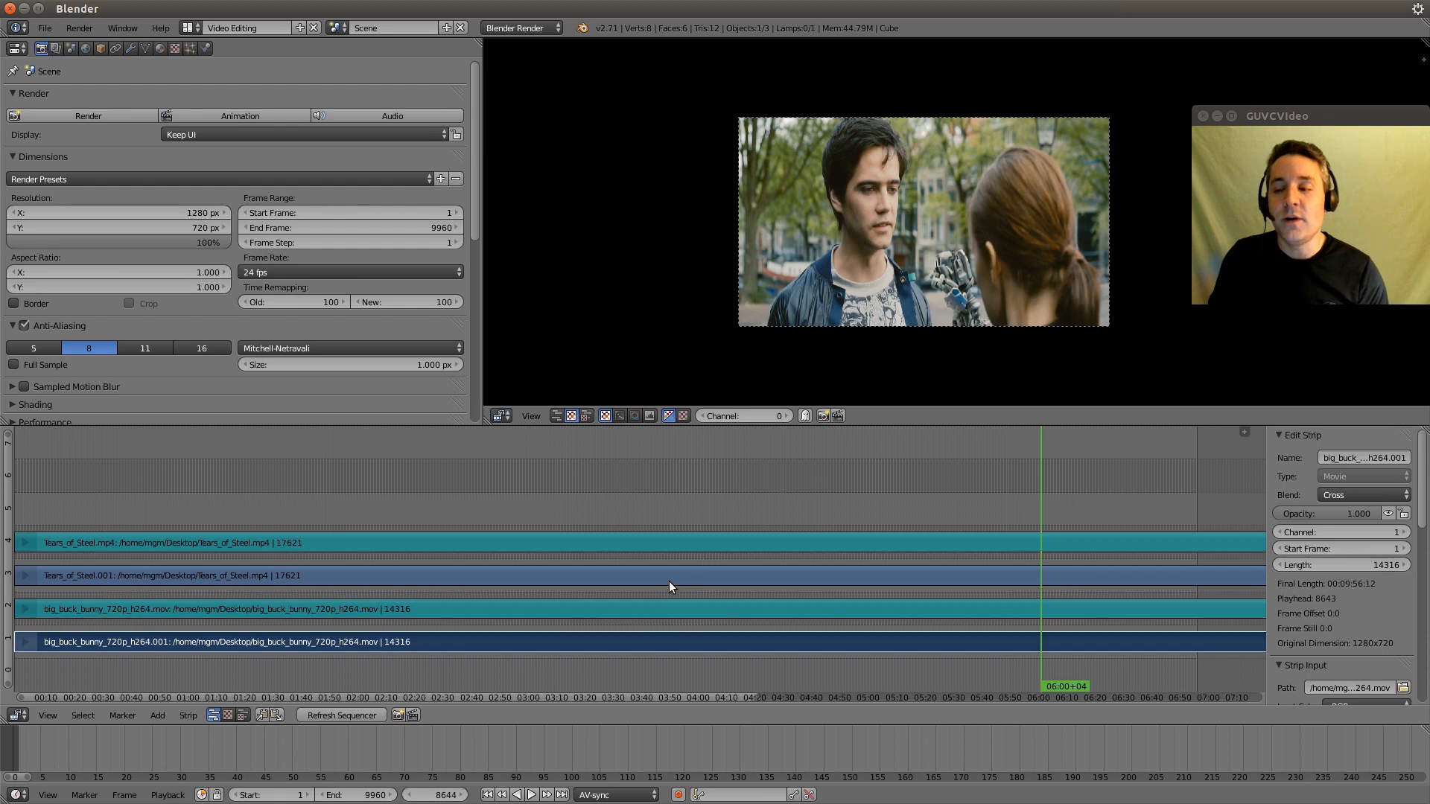
pyautogui.moveTo(782, 568)
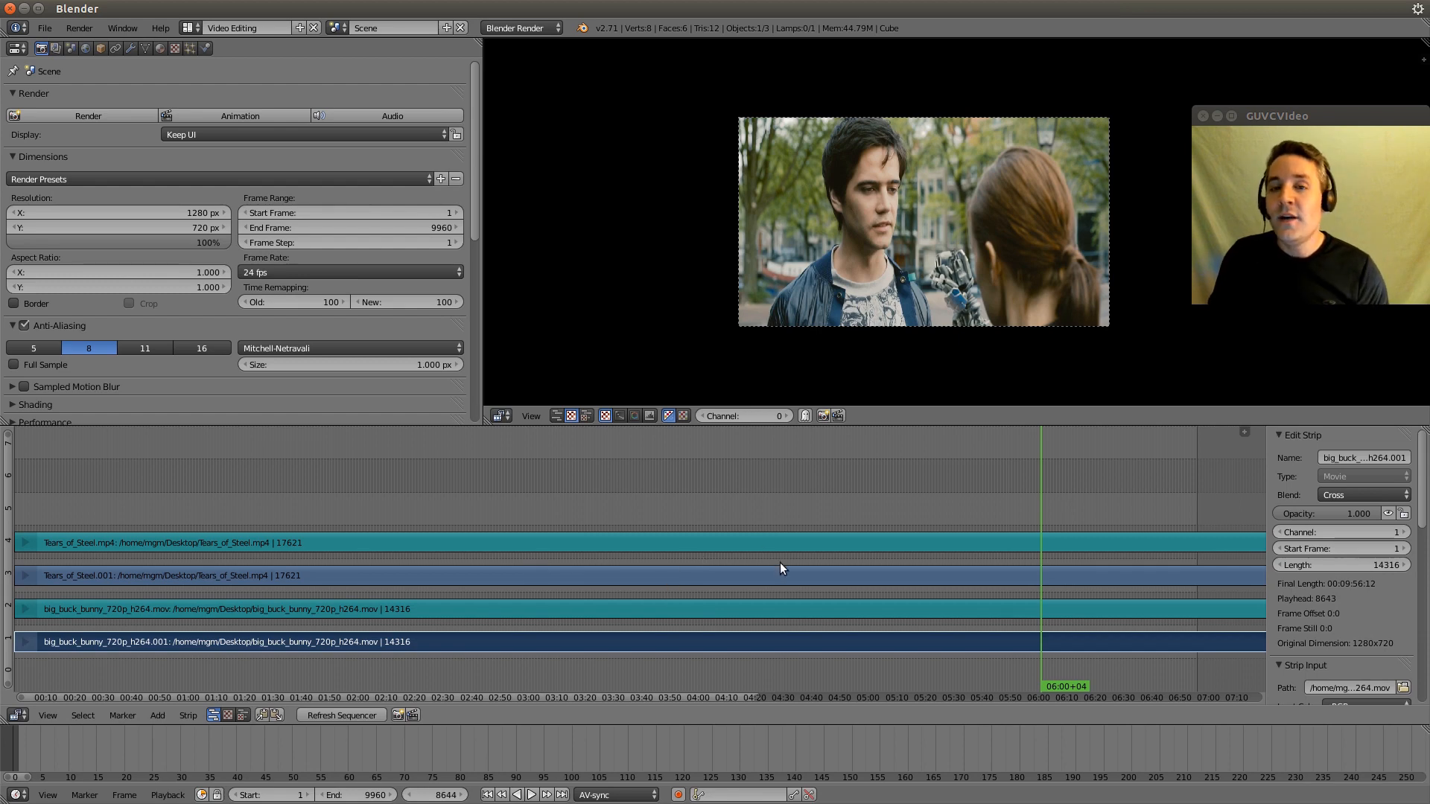
pyautogui.moveTo(858, 235)
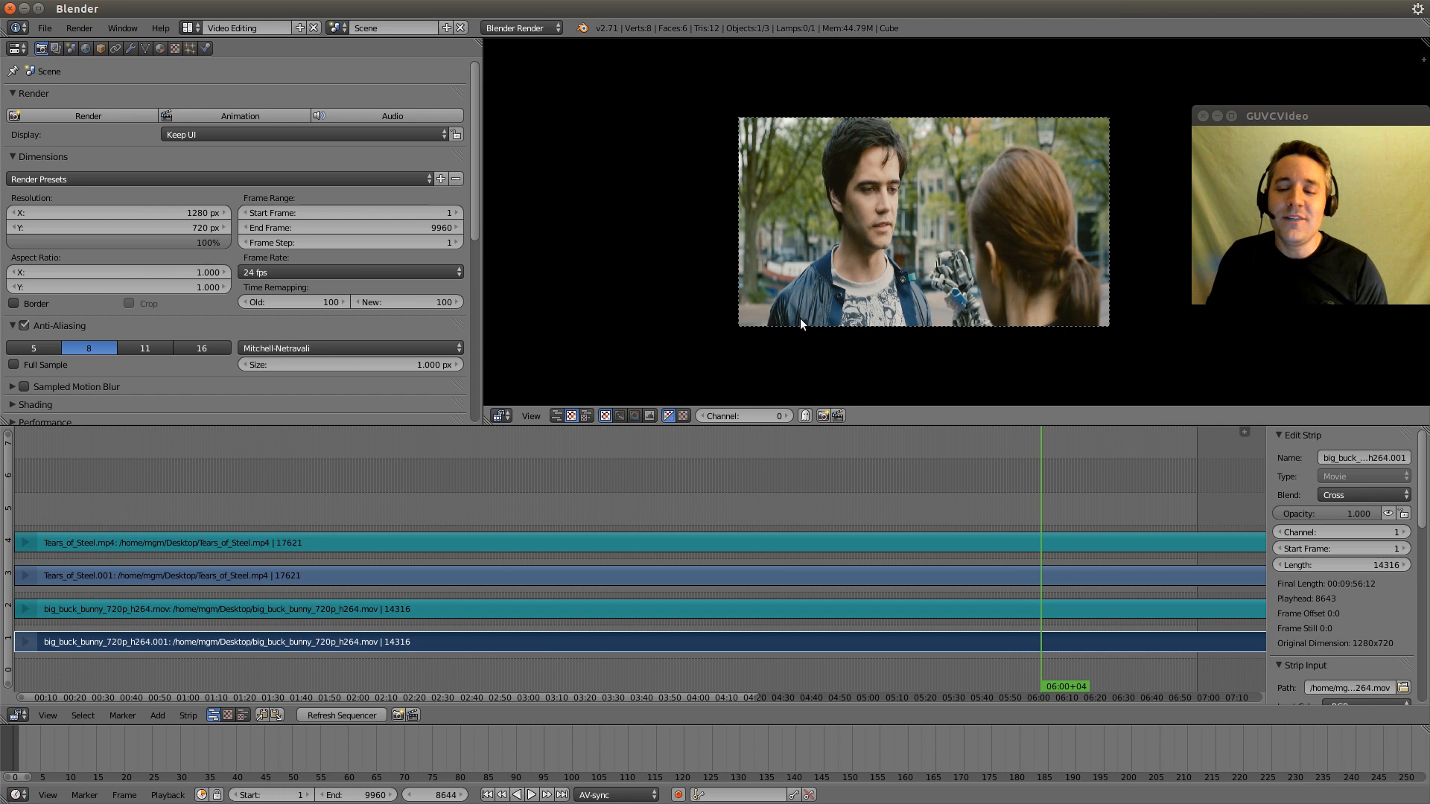
pyautogui.moveTo(868, 207)
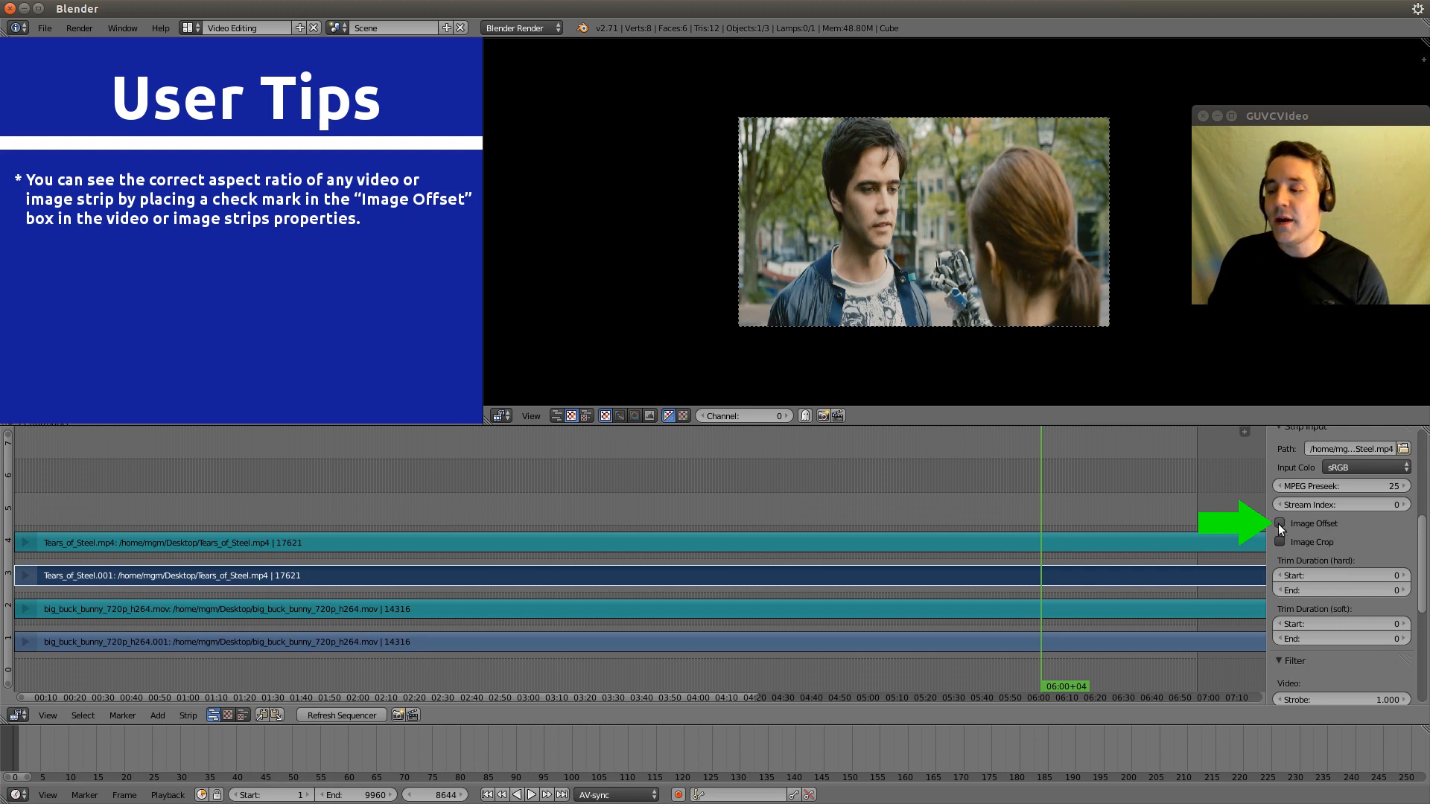
# Enable Image Offset on the Tears of Steel strip with a Y offset of 94
pyautogui.click(1279, 523)
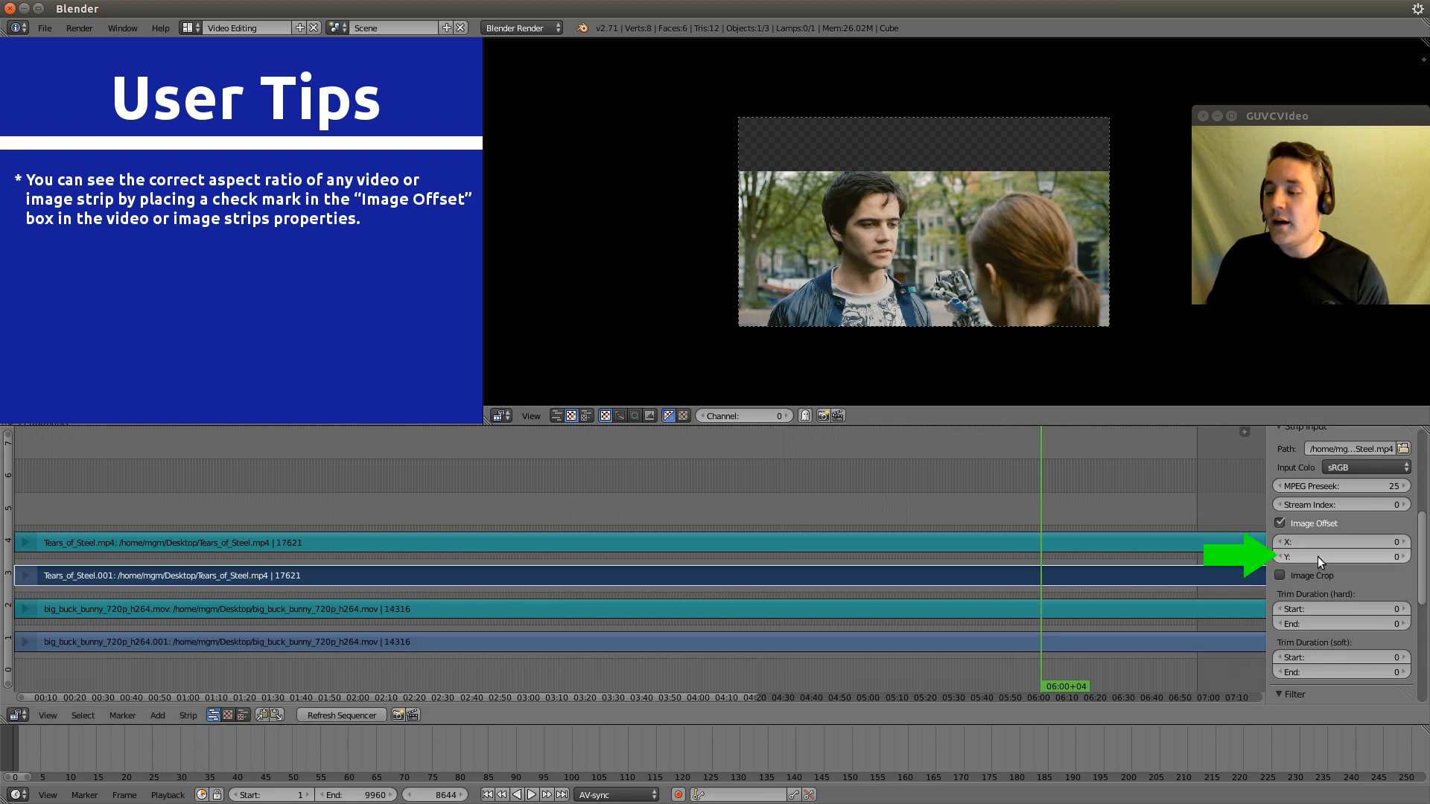
pyautogui.moveTo(1327, 560)
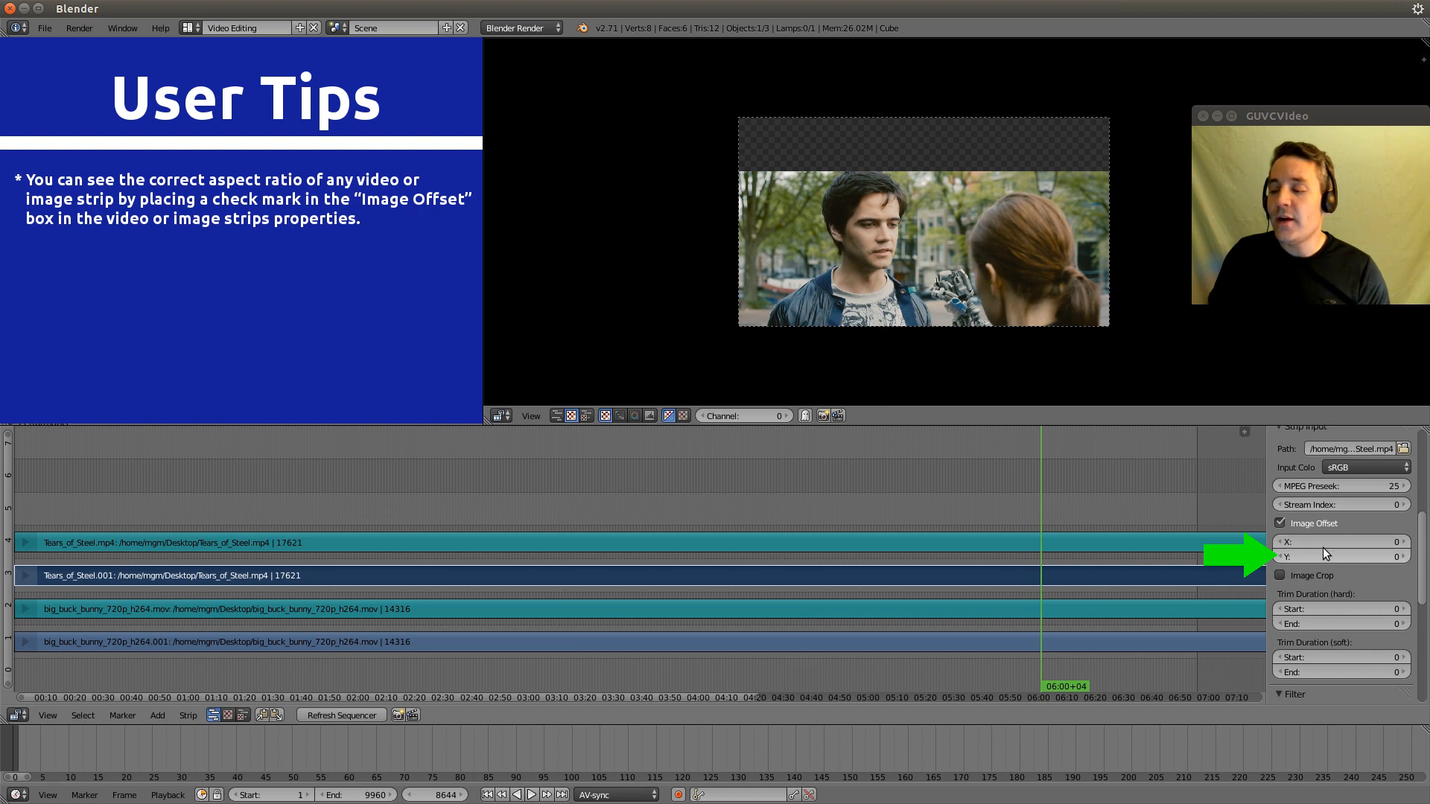
pyautogui.moveTo(1340, 557)
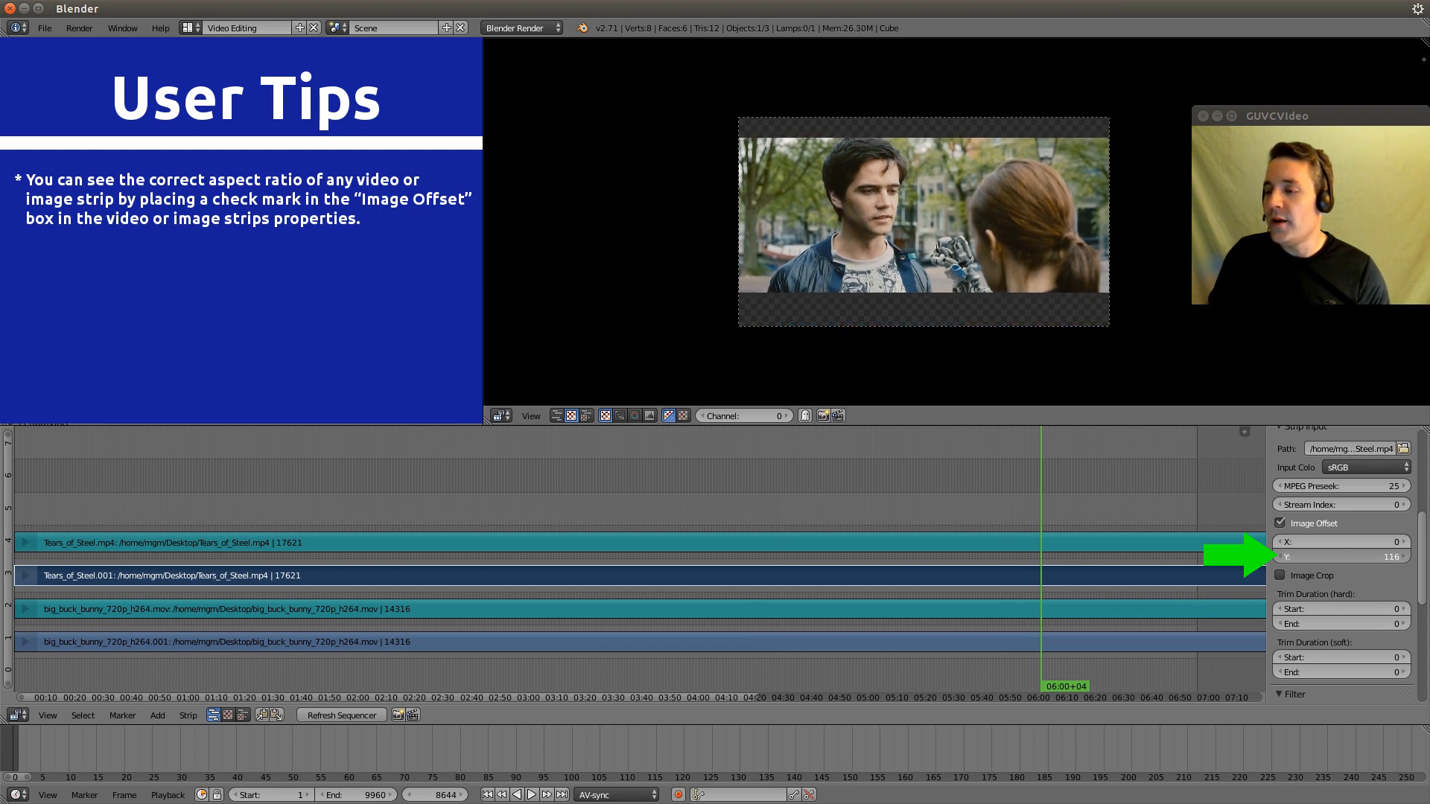
pyautogui.moveTo(1340, 556); pyautogui.dragTo(1320, 555)
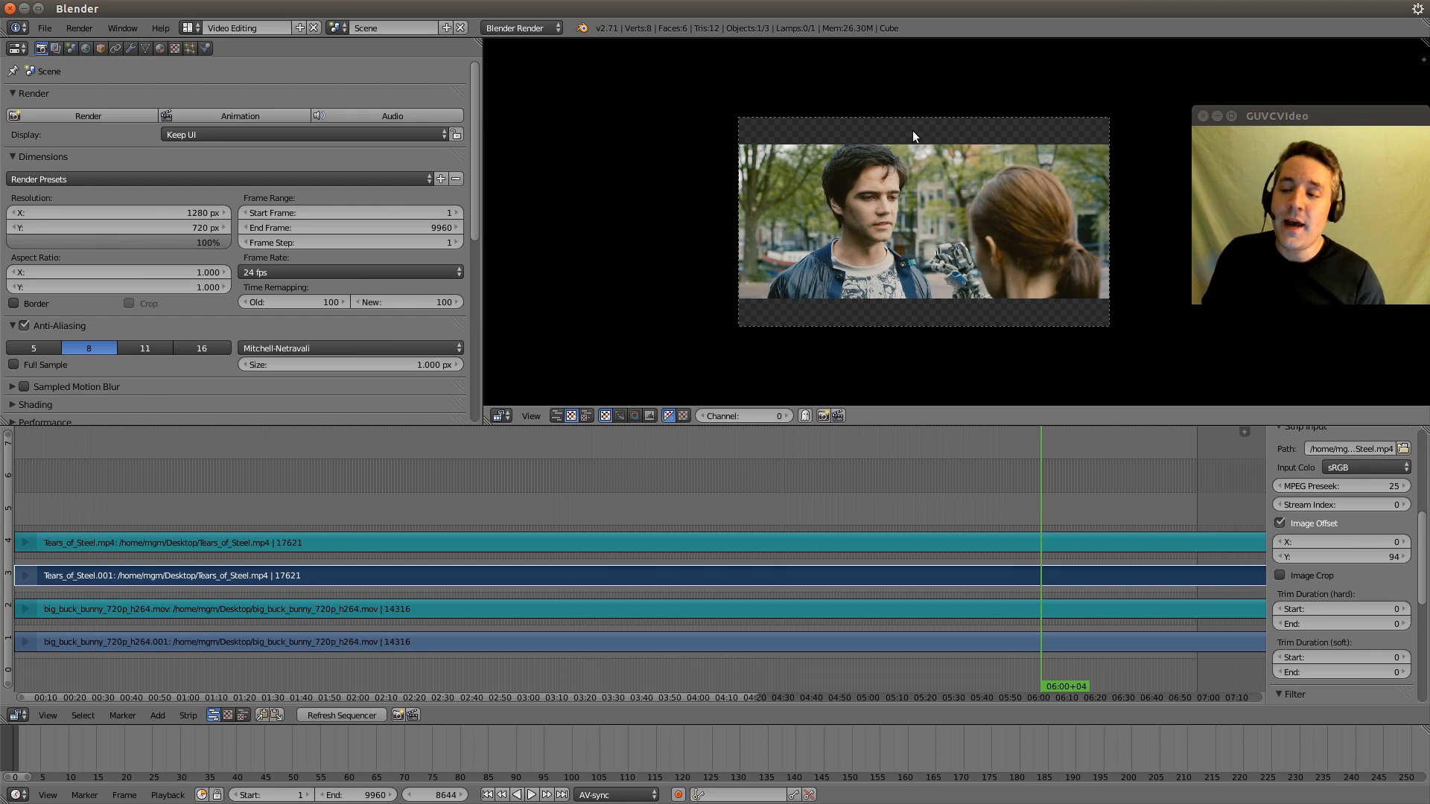
pyautogui.moveTo(849, 582)
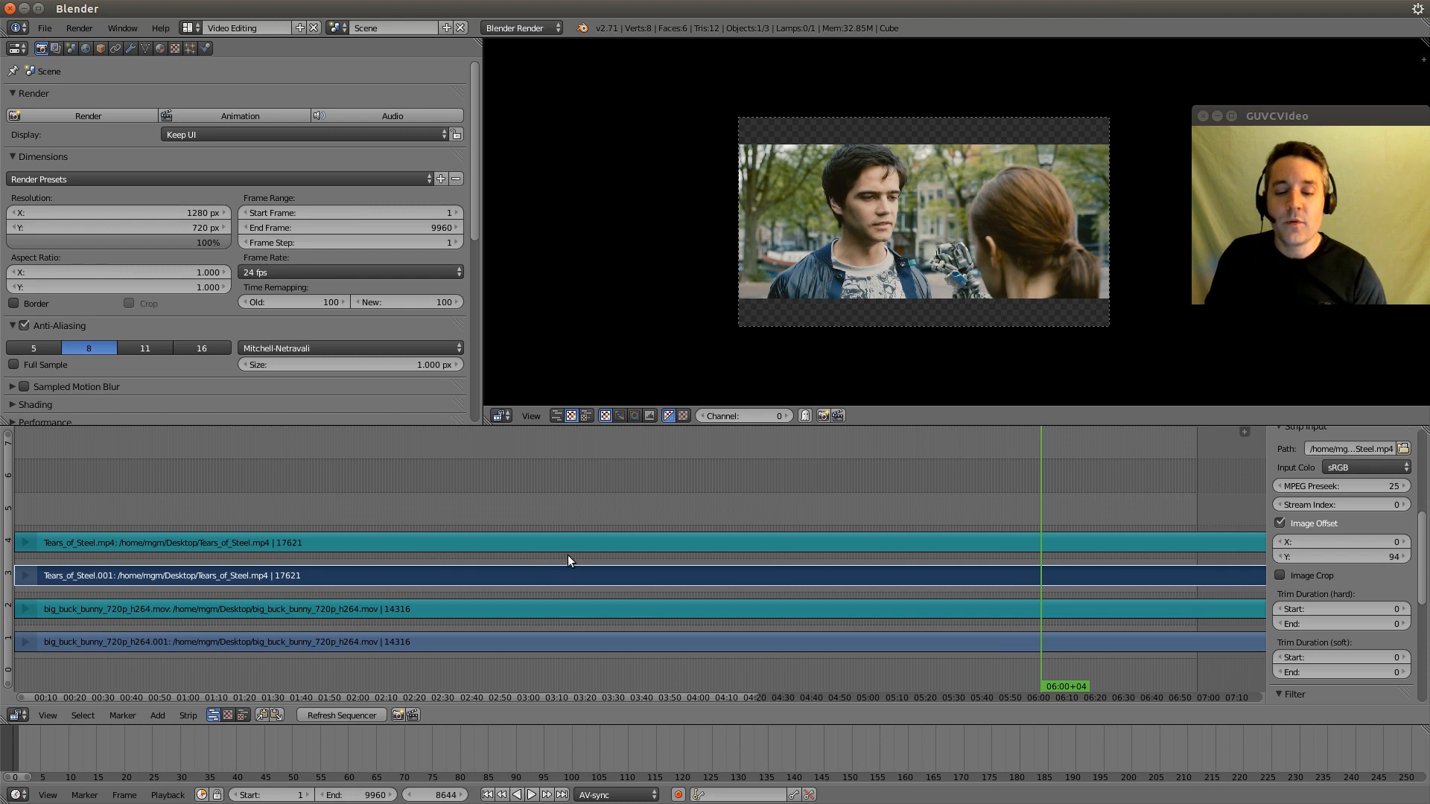
# Add a Transform effect strip over Tears of Steel and reselect the original strip
pyautogui.click(156, 715)
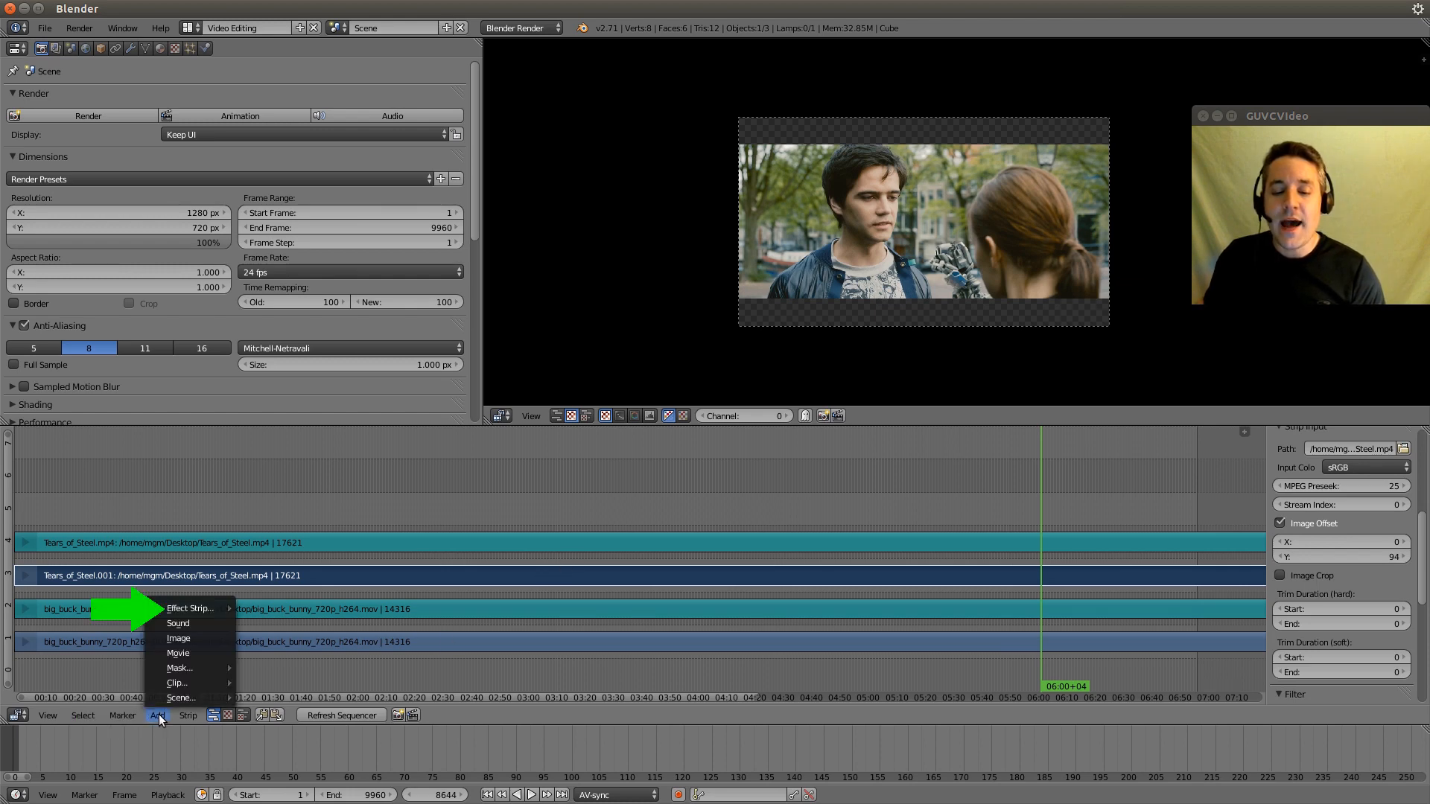
pyautogui.click(189, 608)
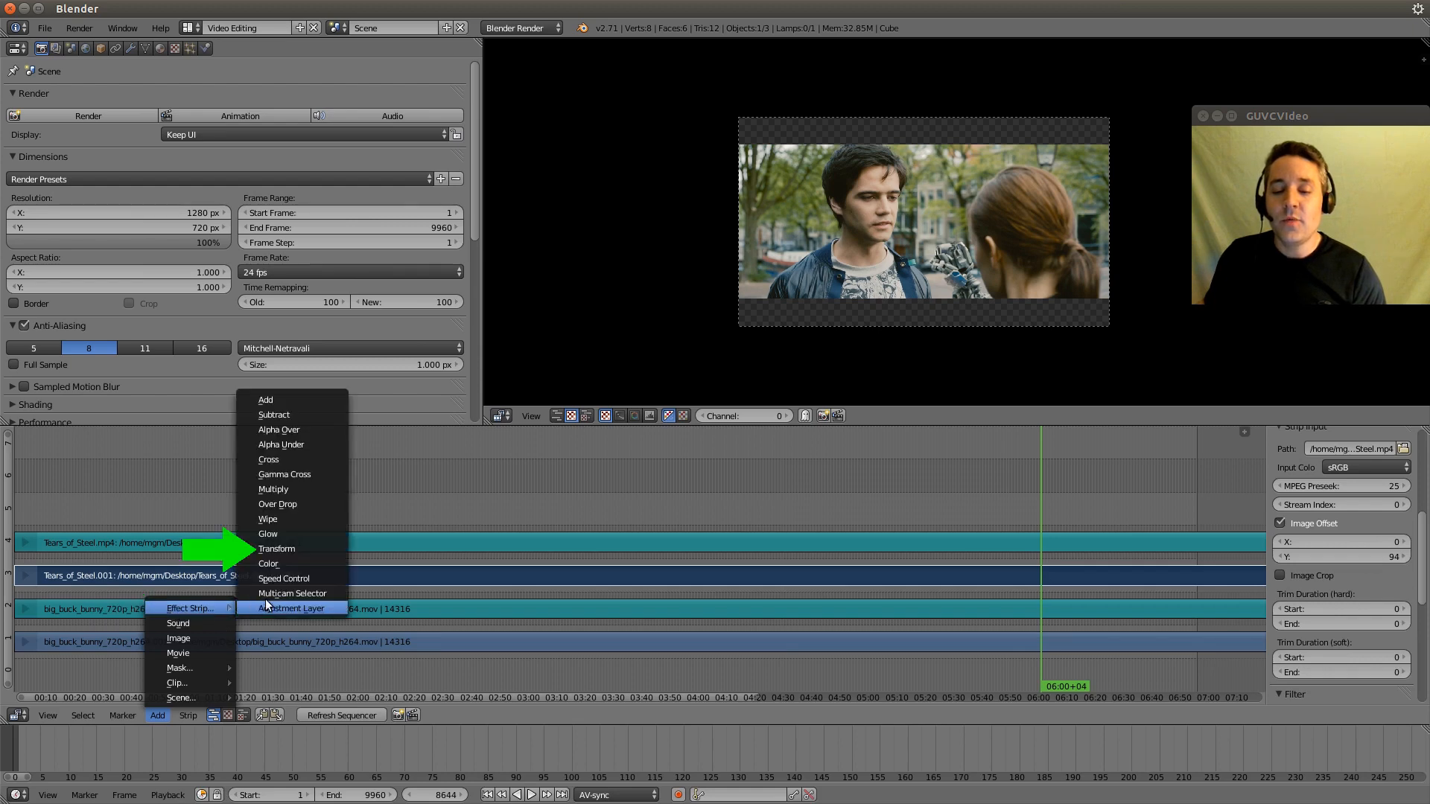
pyautogui.click(277, 548)
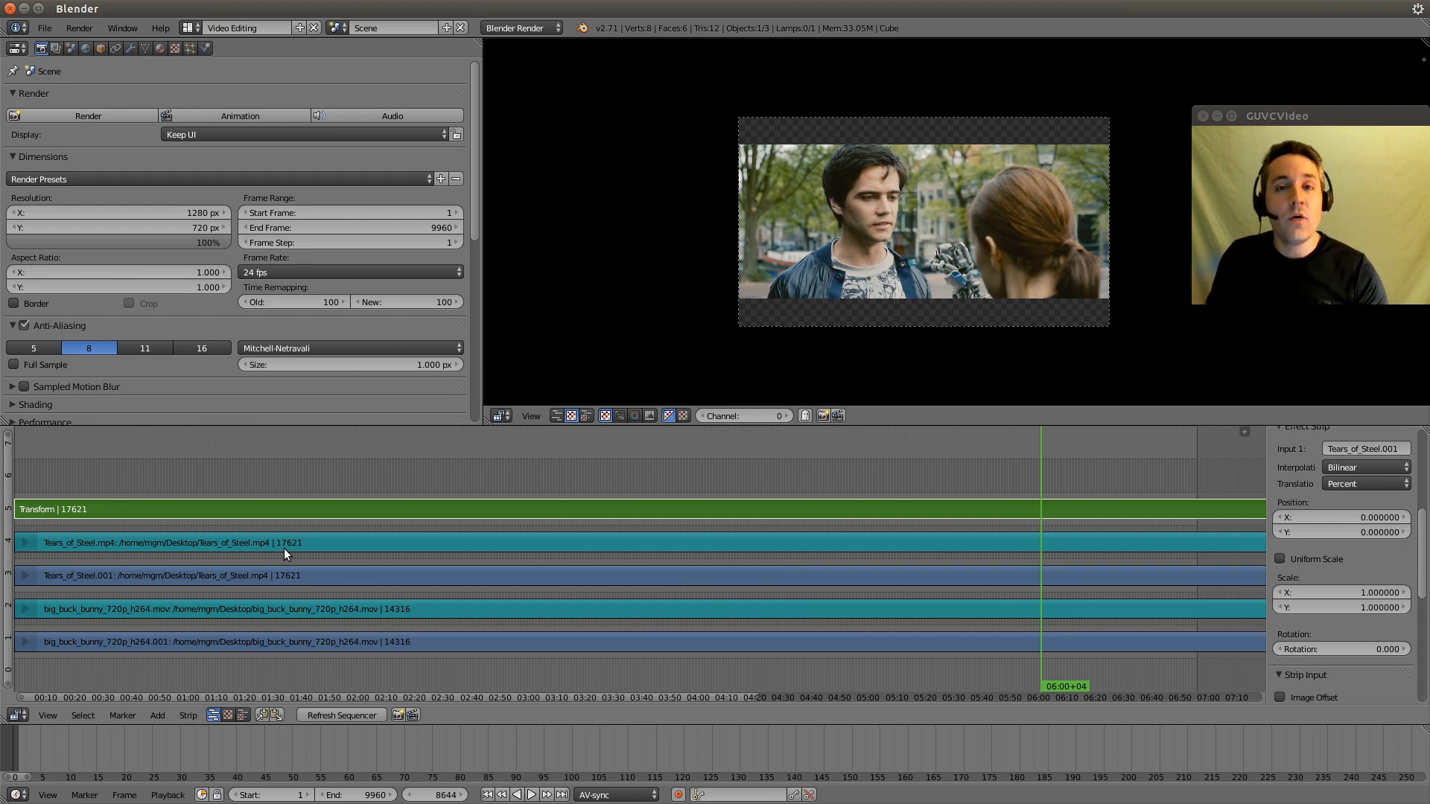
pyautogui.click(164, 575)
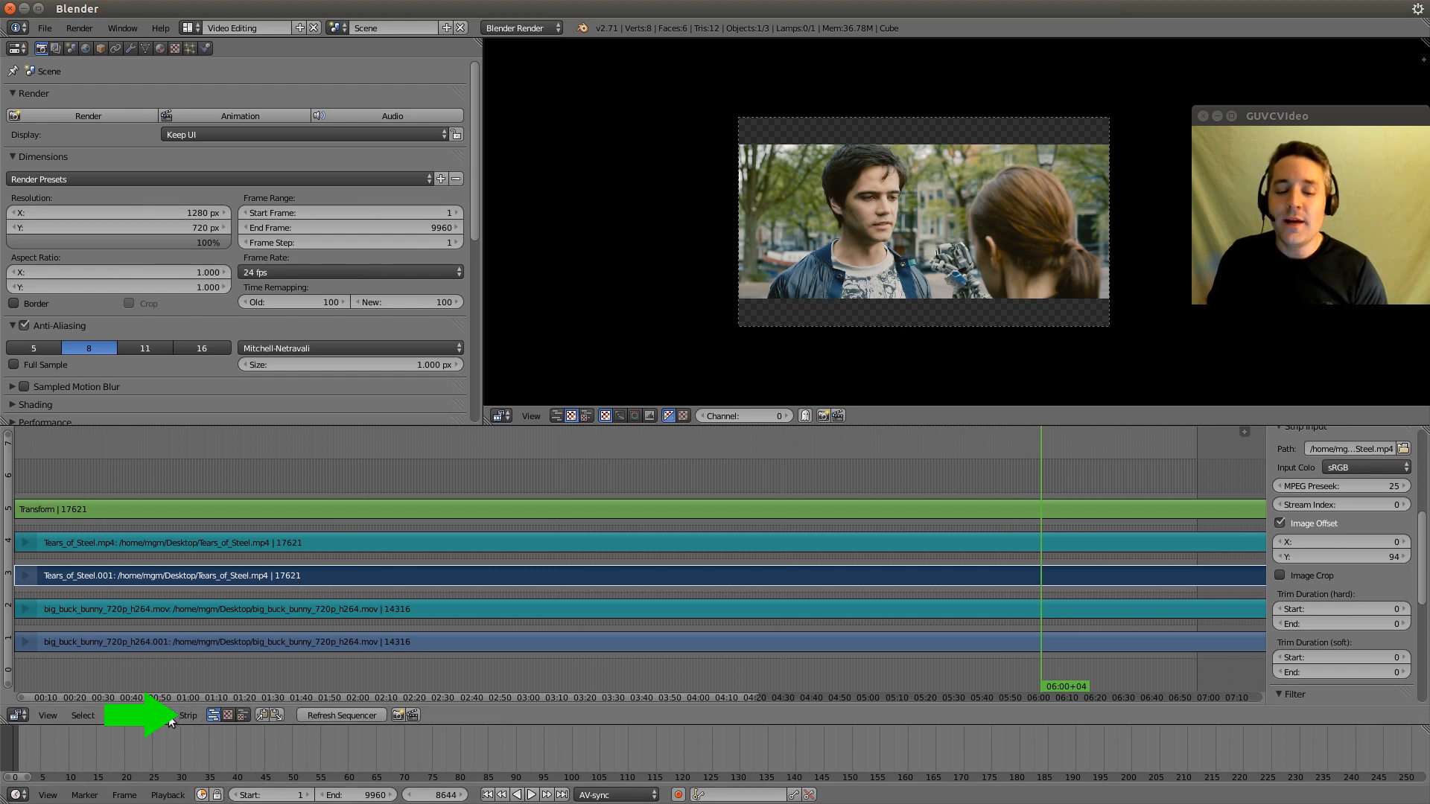
# Mute the original Tears of Steel strip via Strip > Mute Strips
pyautogui.click(188, 715)
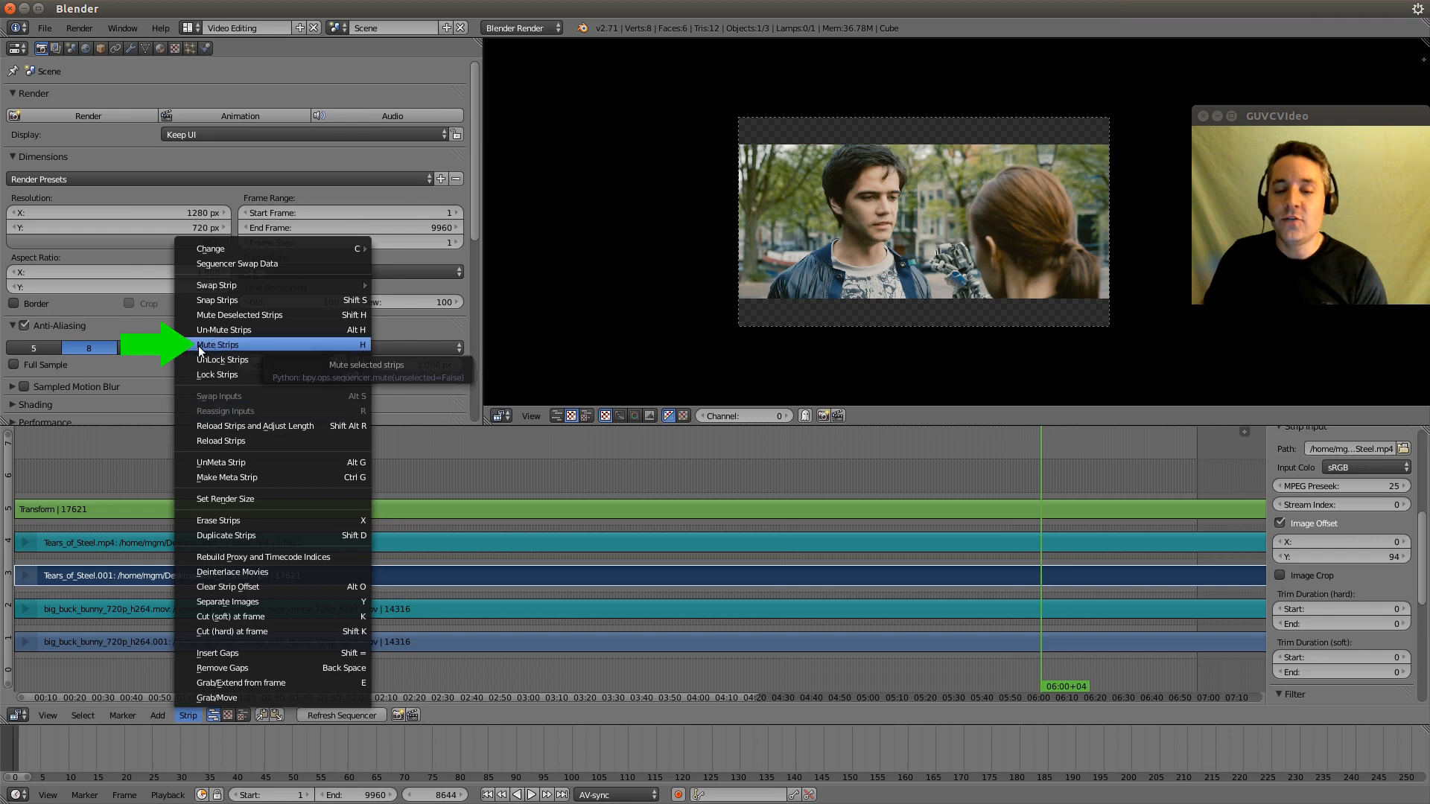
pyautogui.moveTo(222, 359)
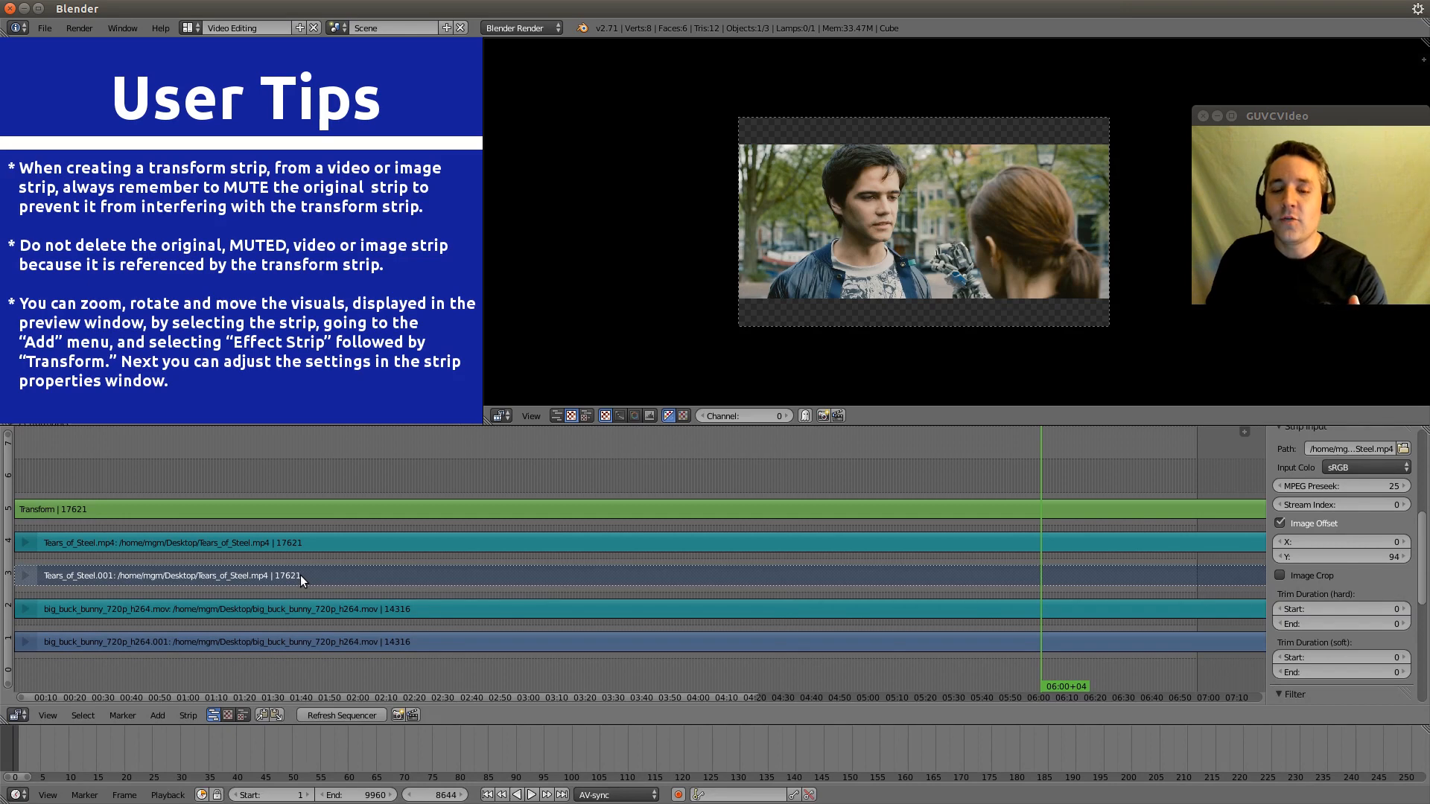
pyautogui.moveTo(399, 516)
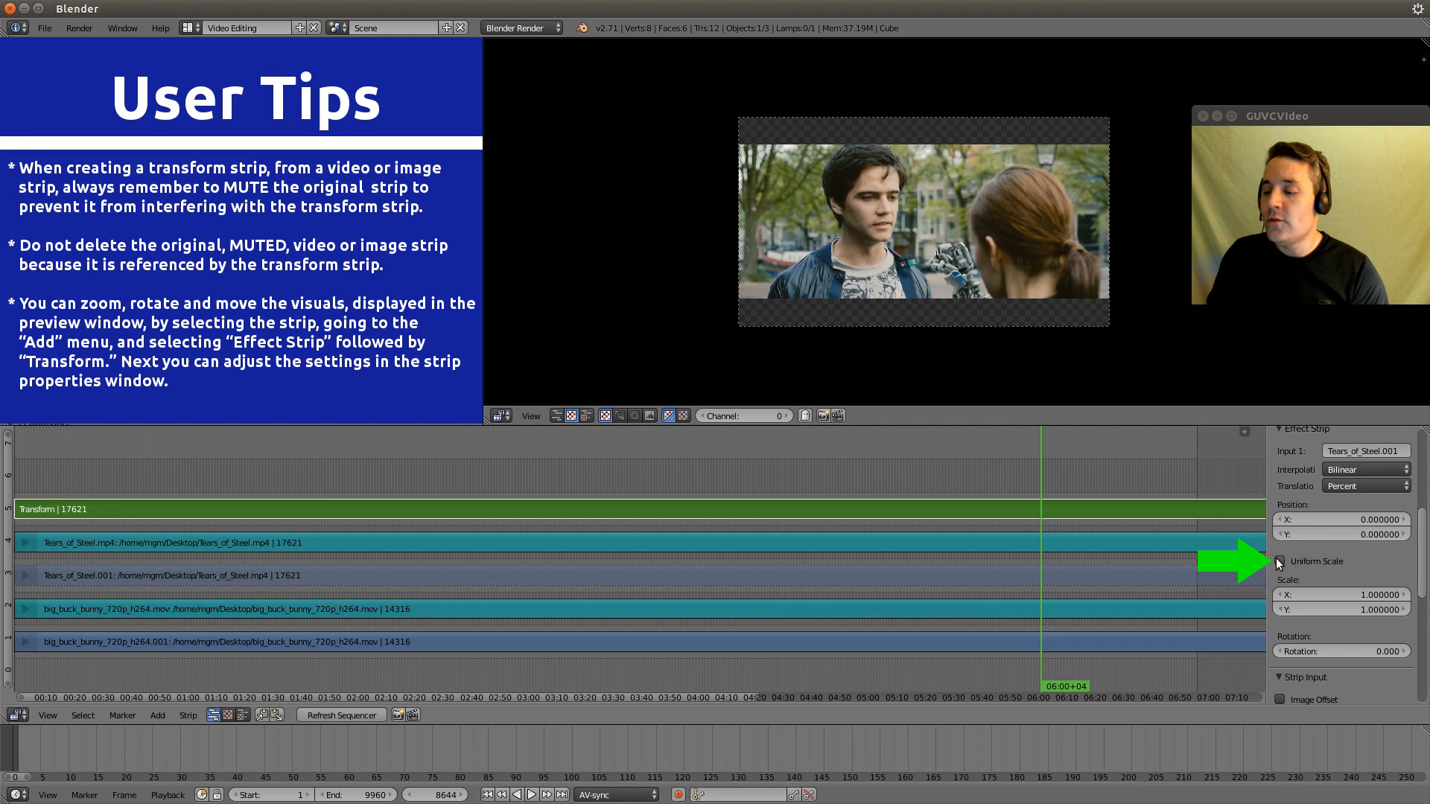
# Set the Transform strip to Uniform Scale 1.33 and preview a later frame
pyautogui.click(1282, 562)
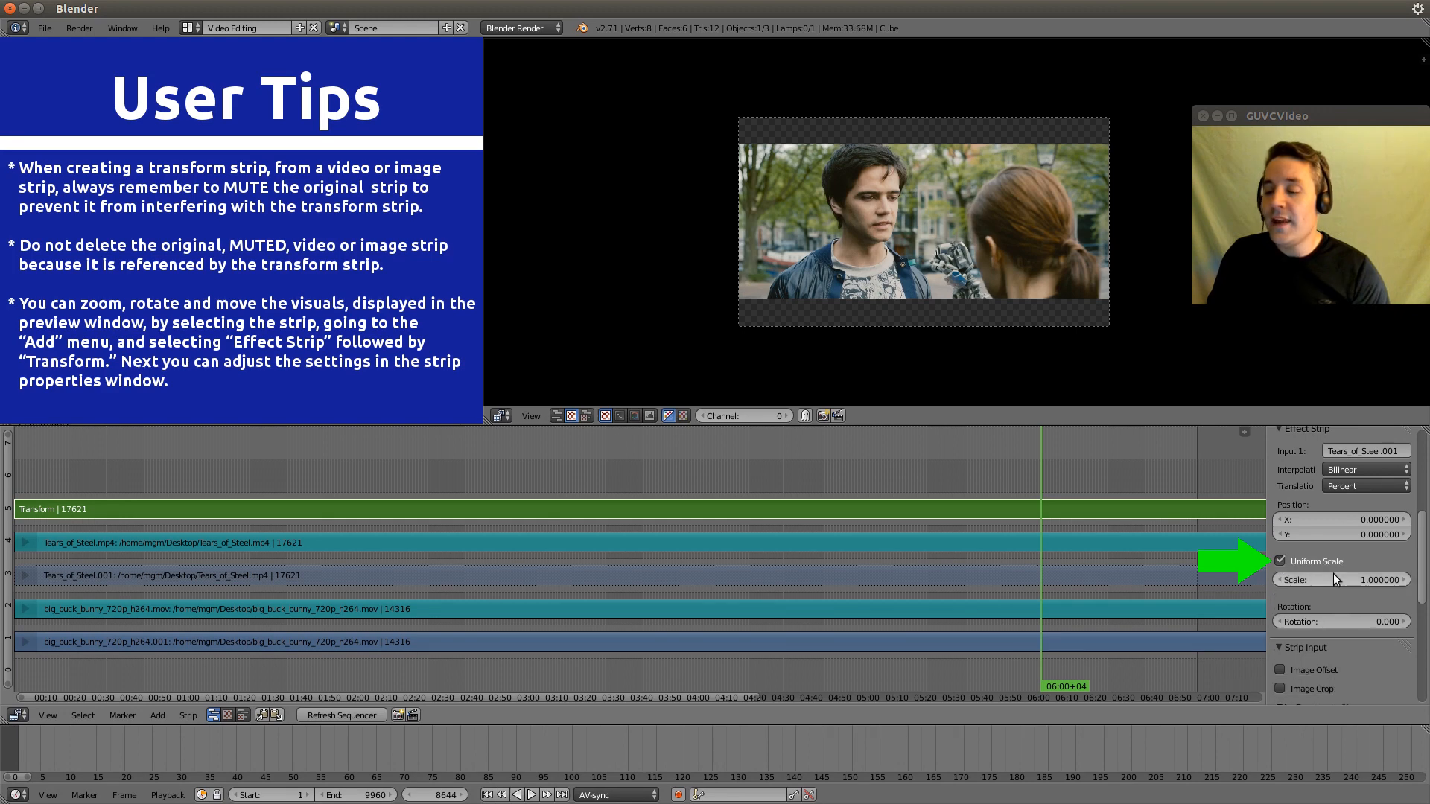
pyautogui.moveTo(1358, 580)
pyautogui.write('1.330000')
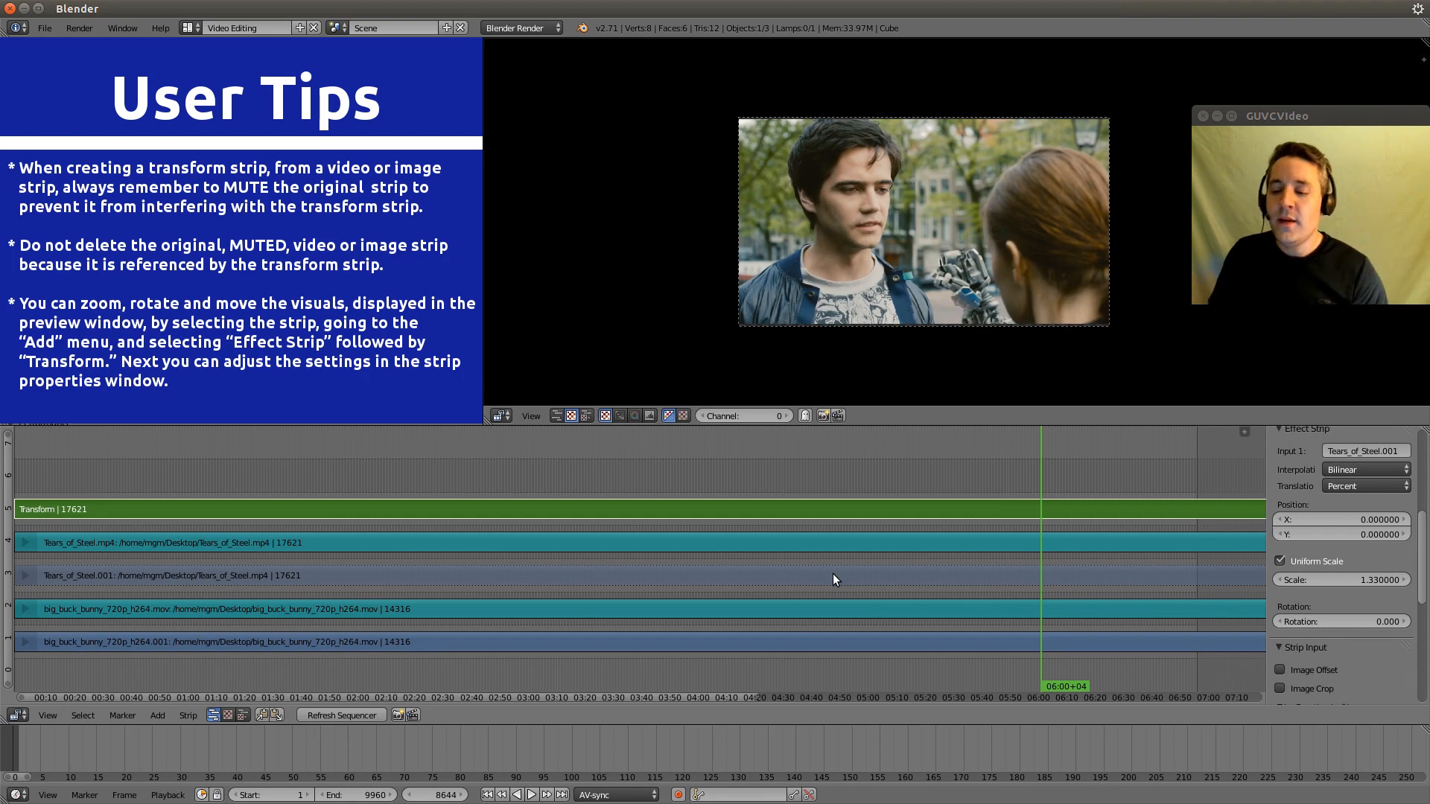
pyautogui.moveTo(551, 506)
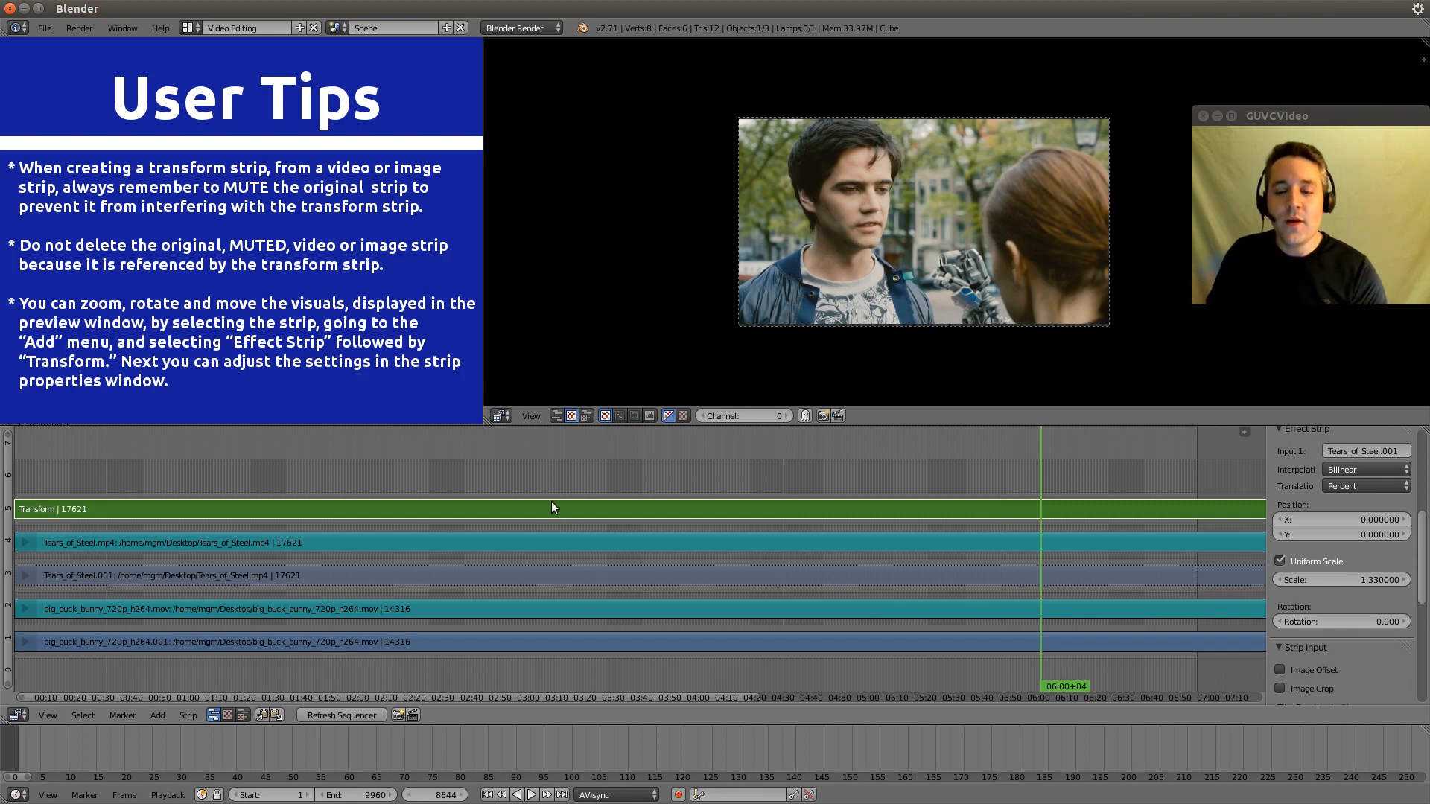
pyautogui.click(546, 510)
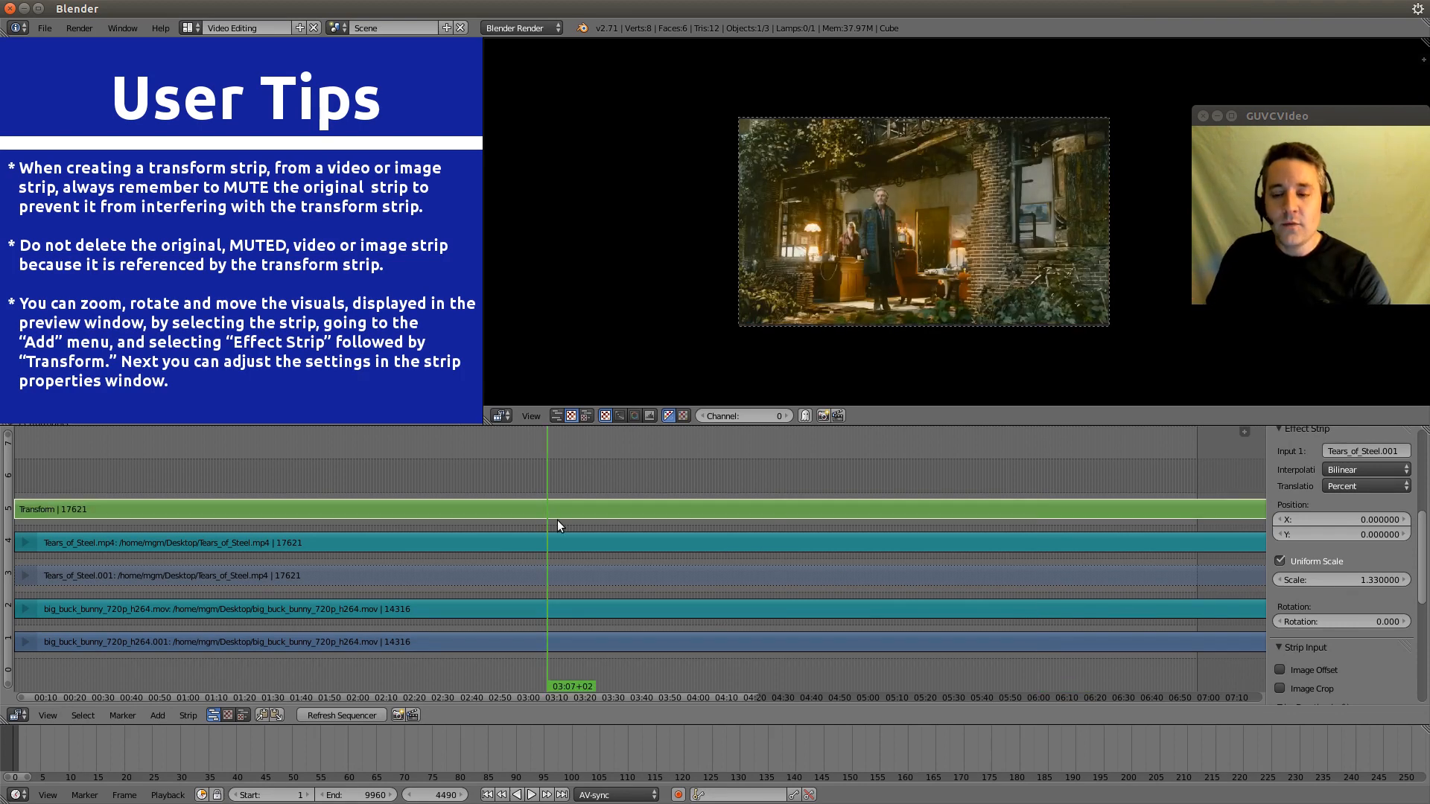